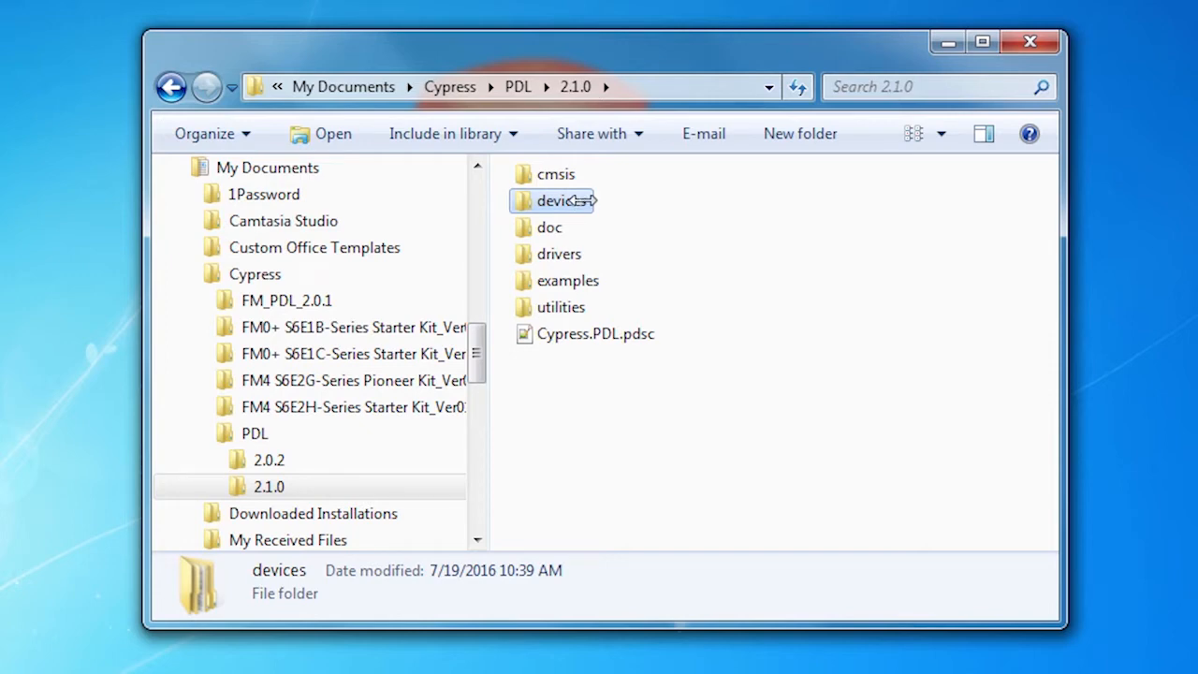
mouse_move(562, 201)
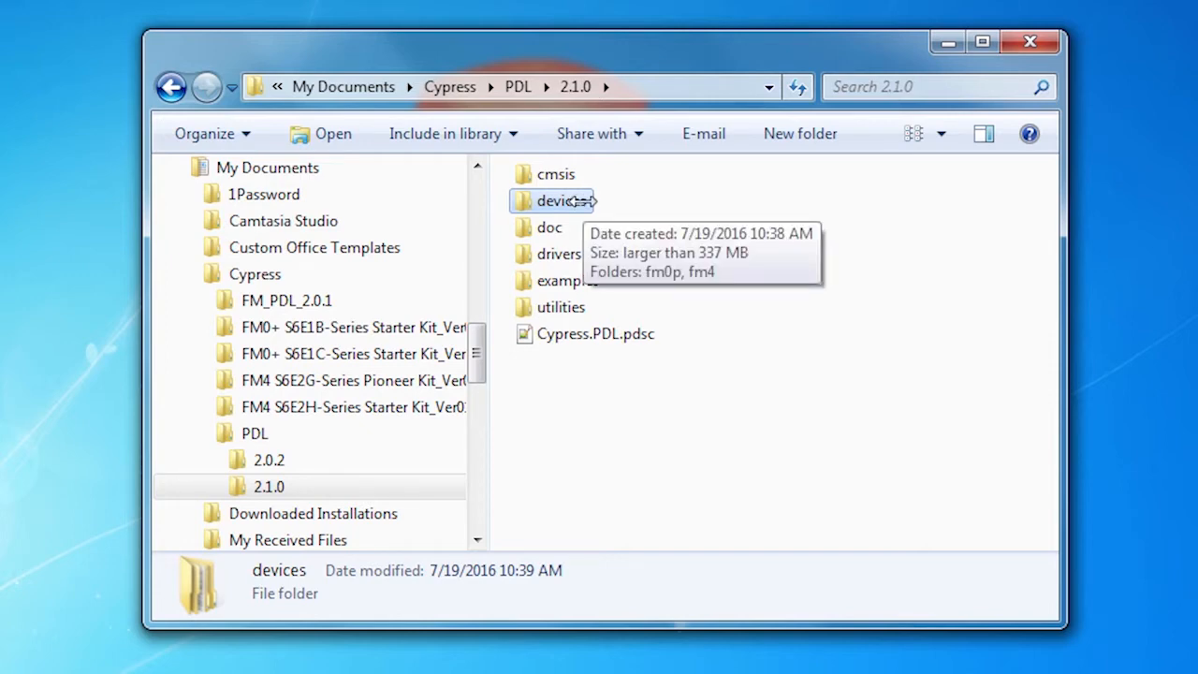
mouse_move(551, 607)
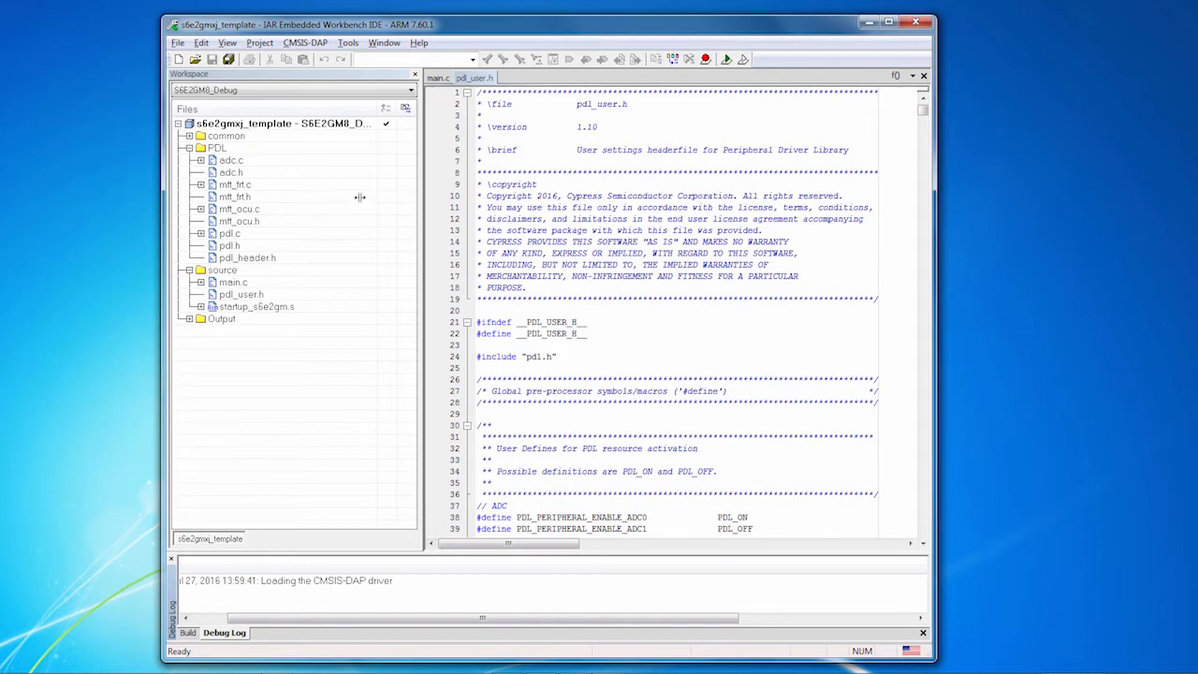
mouse_move(329, 279)
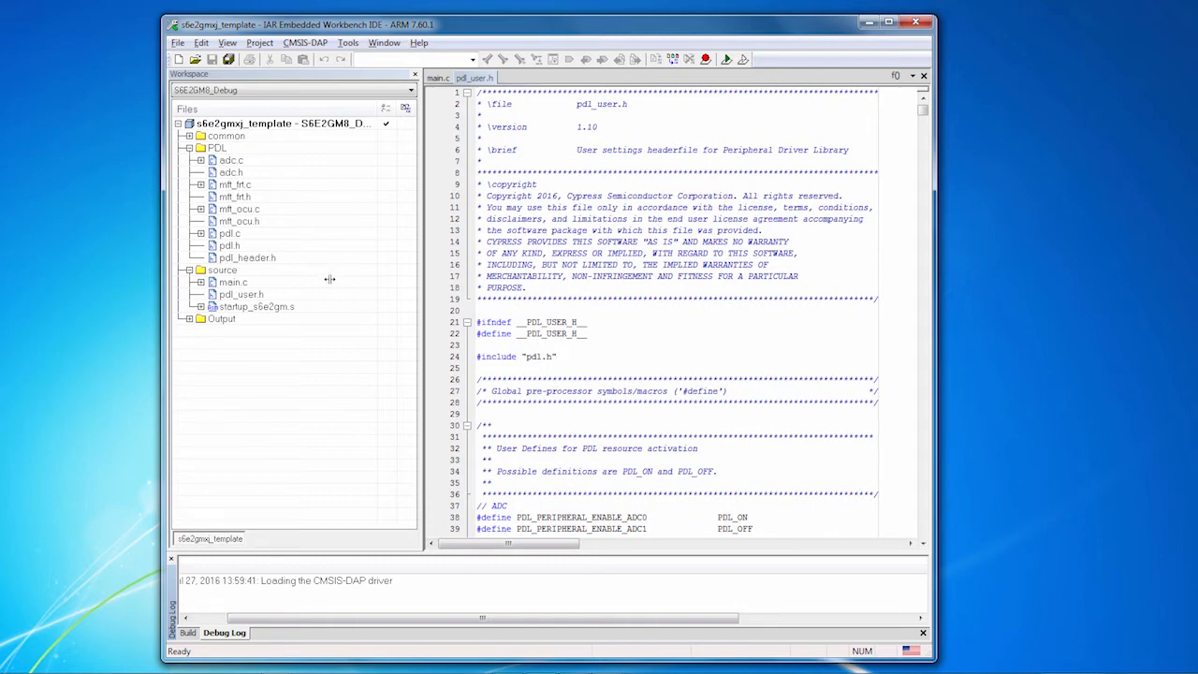
mouse_move(266, 306)
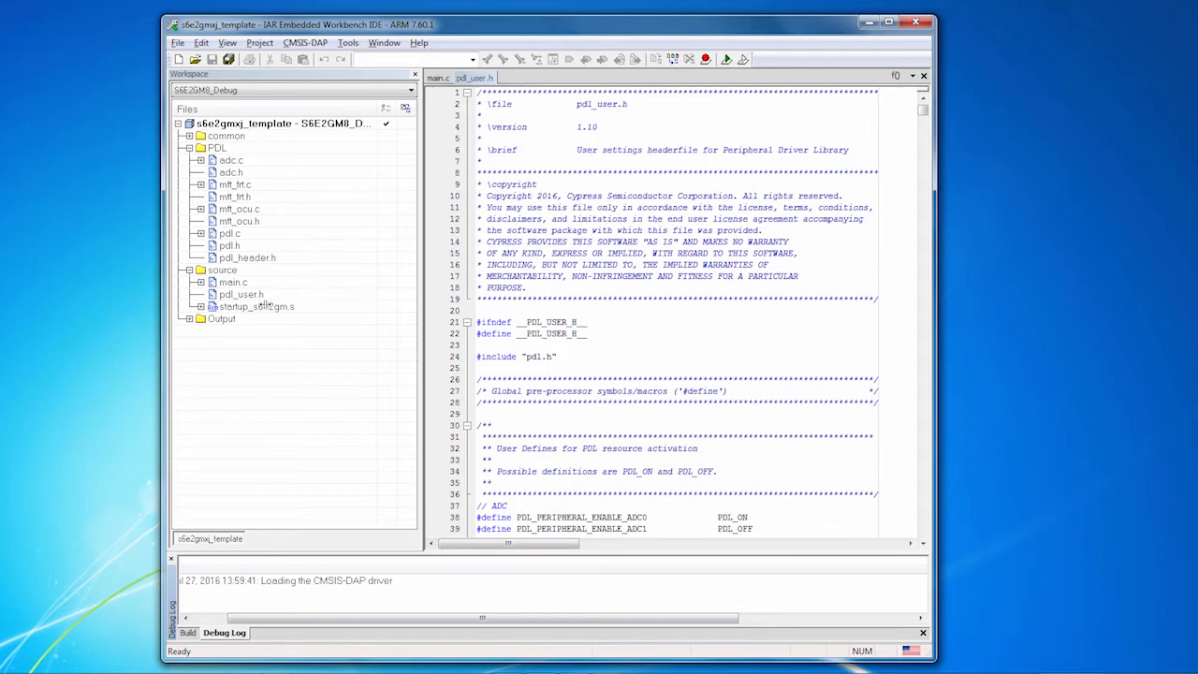
Switch from pdl_user.h to main.c and move down through its board defines.
left_click(241, 294)
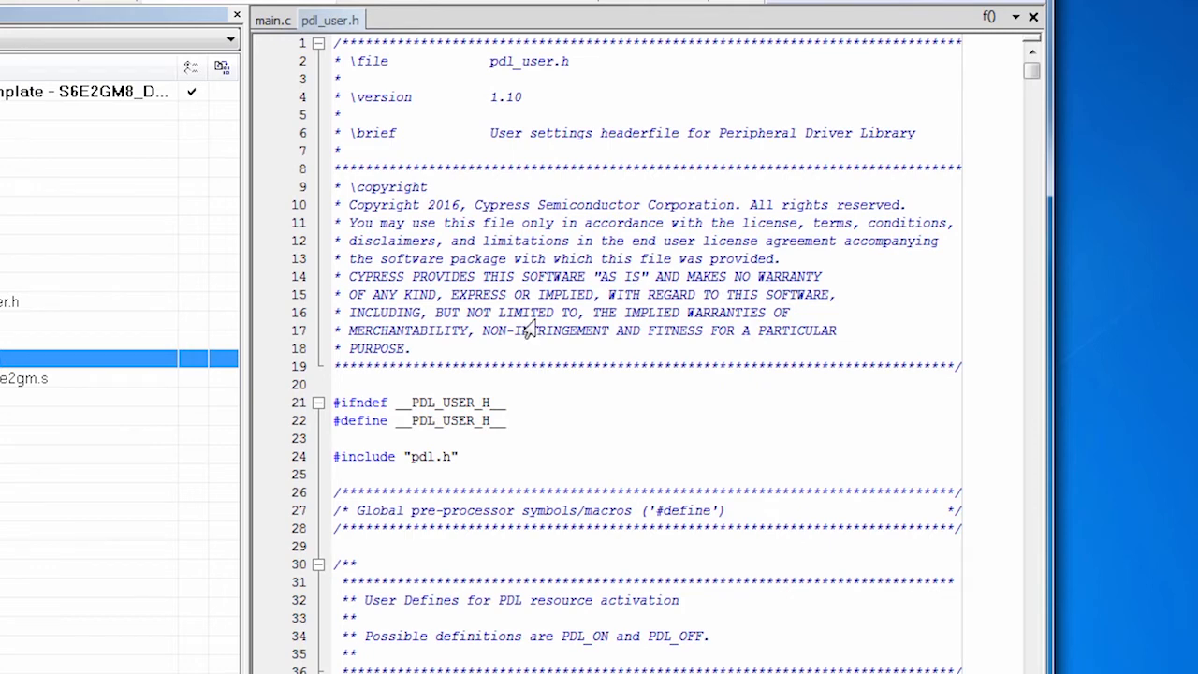
scroll("down", 3)
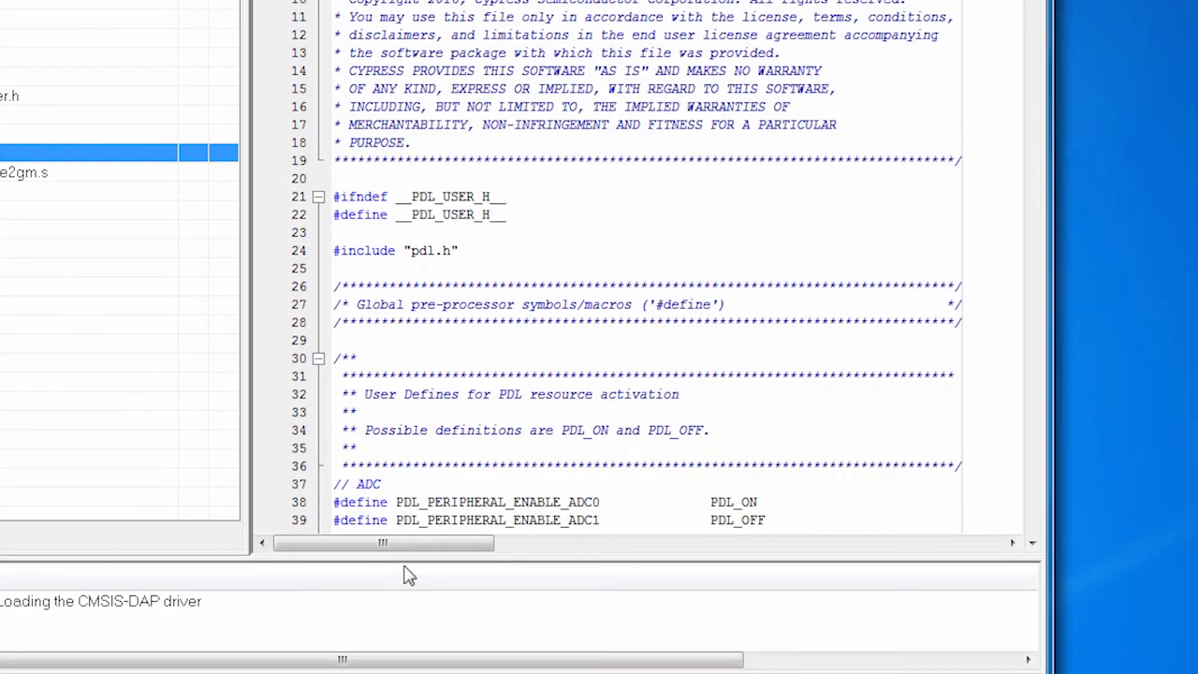
double_click(498, 502)
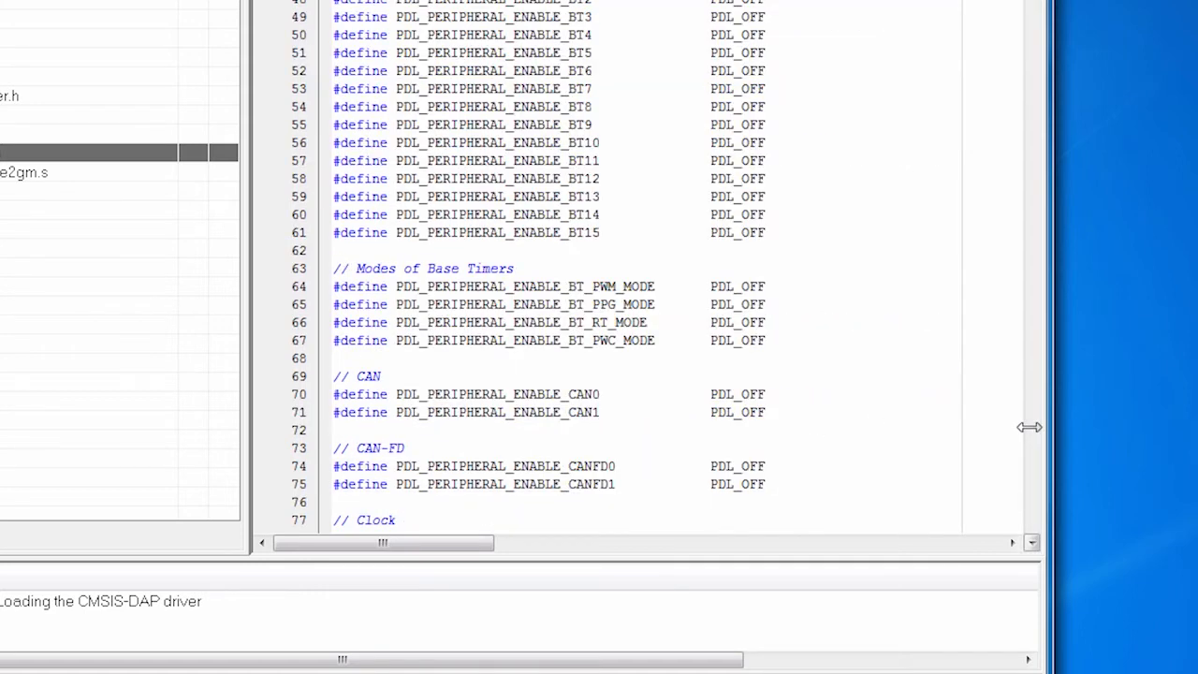
scroll("down", 3)
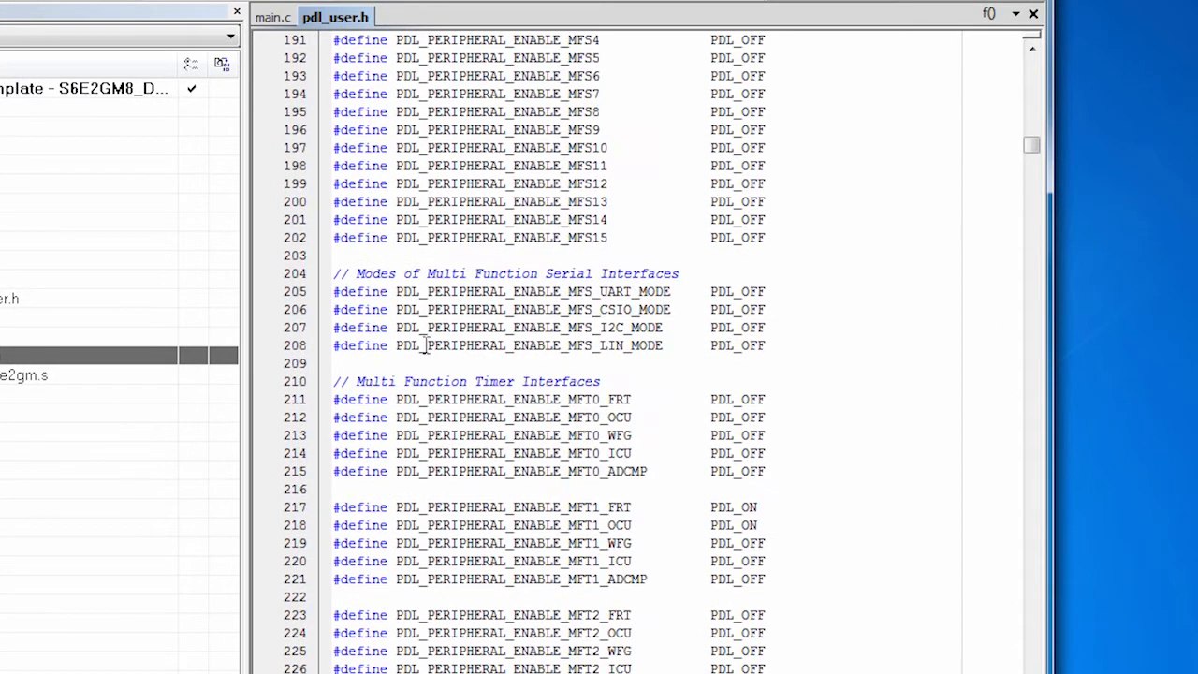
mouse_move(483, 387)
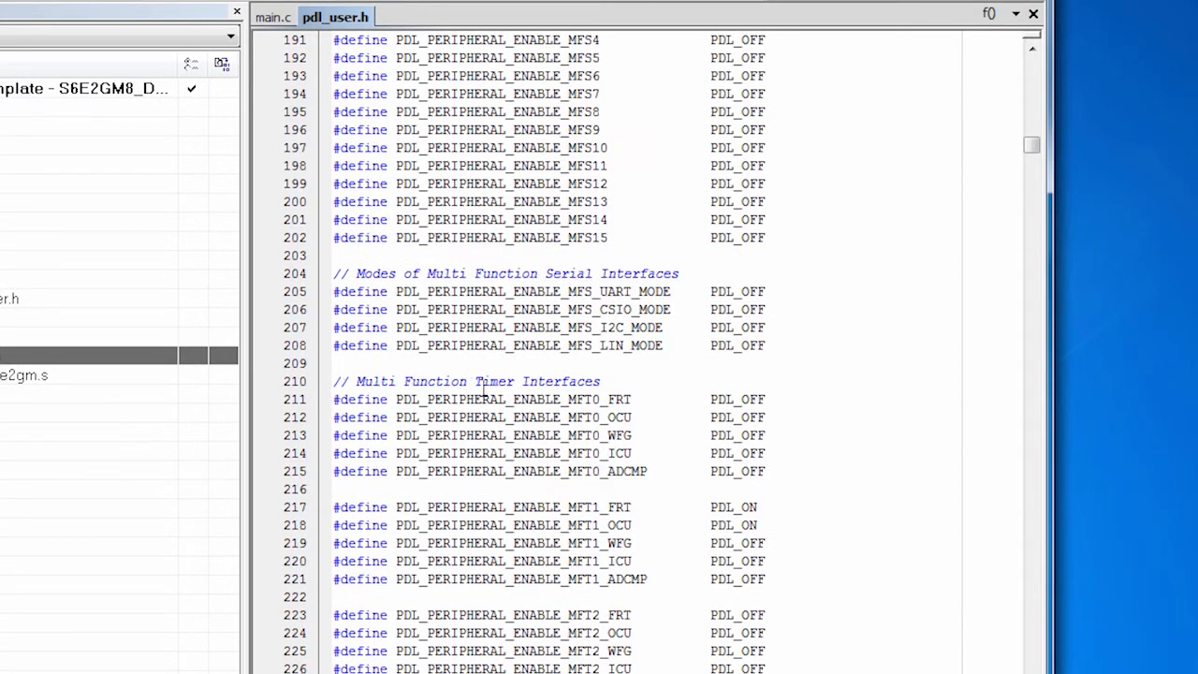
Highlight the peripheral-enable macros such as PDL_PERIPHERAL_ENABLE_MFT1_ICU and reach the SetupADC function.
double_click(513, 251)
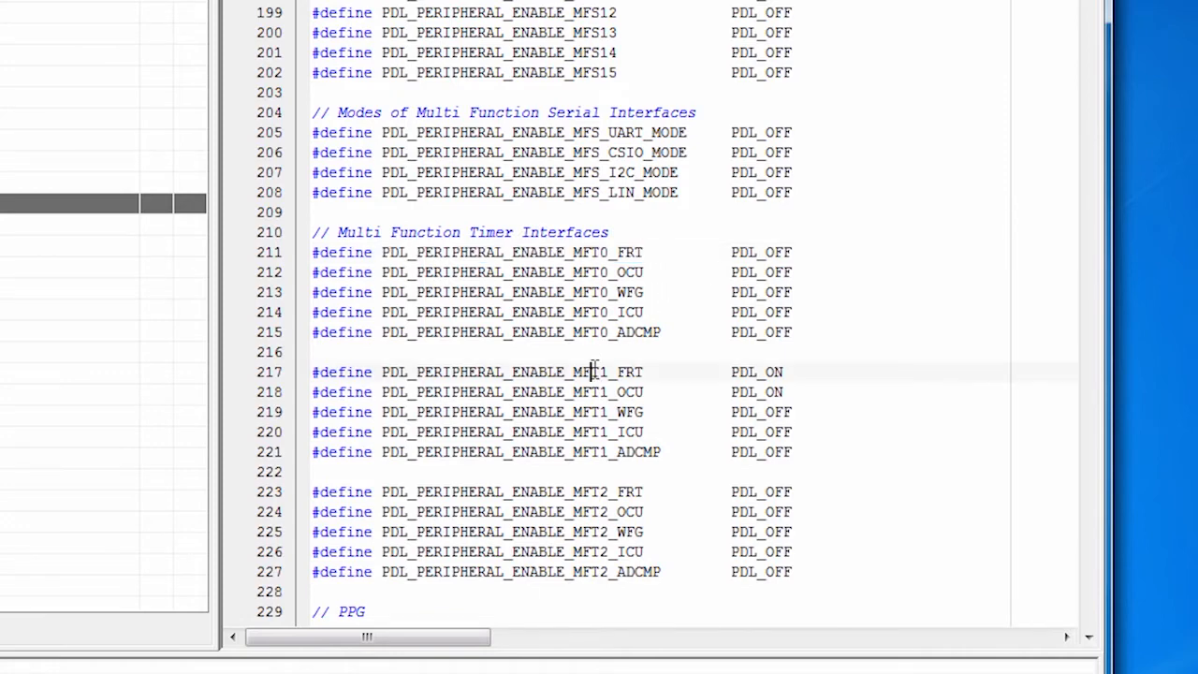
double_click(513, 371)
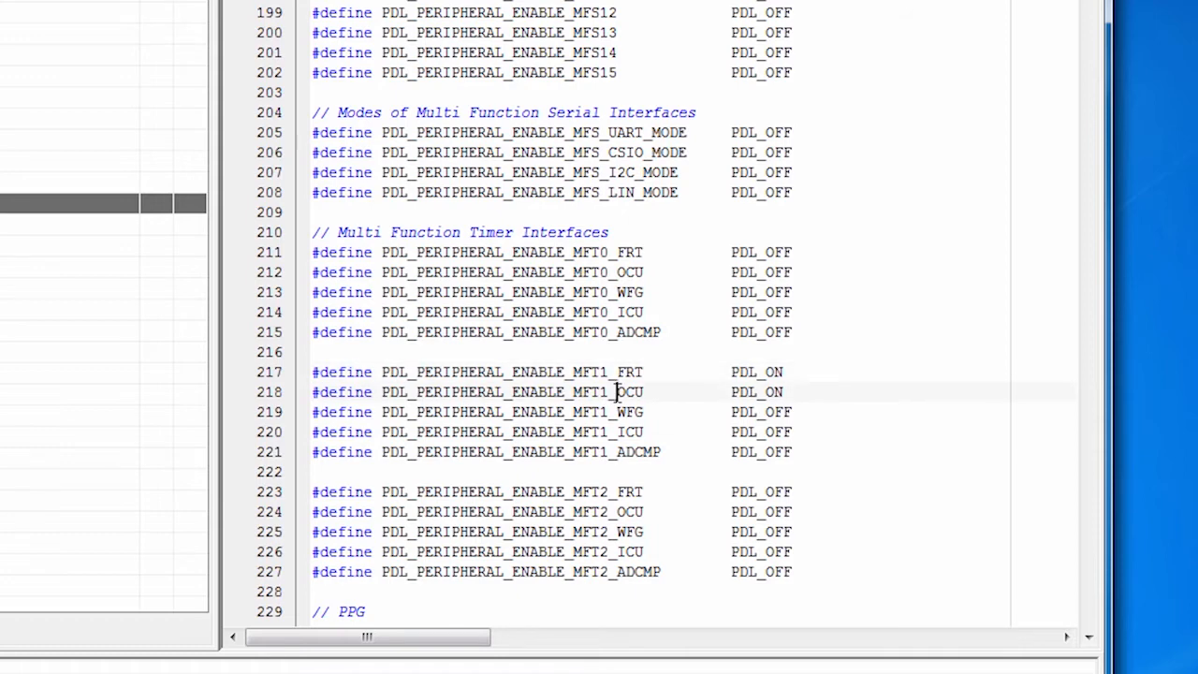
double_click(511, 391)
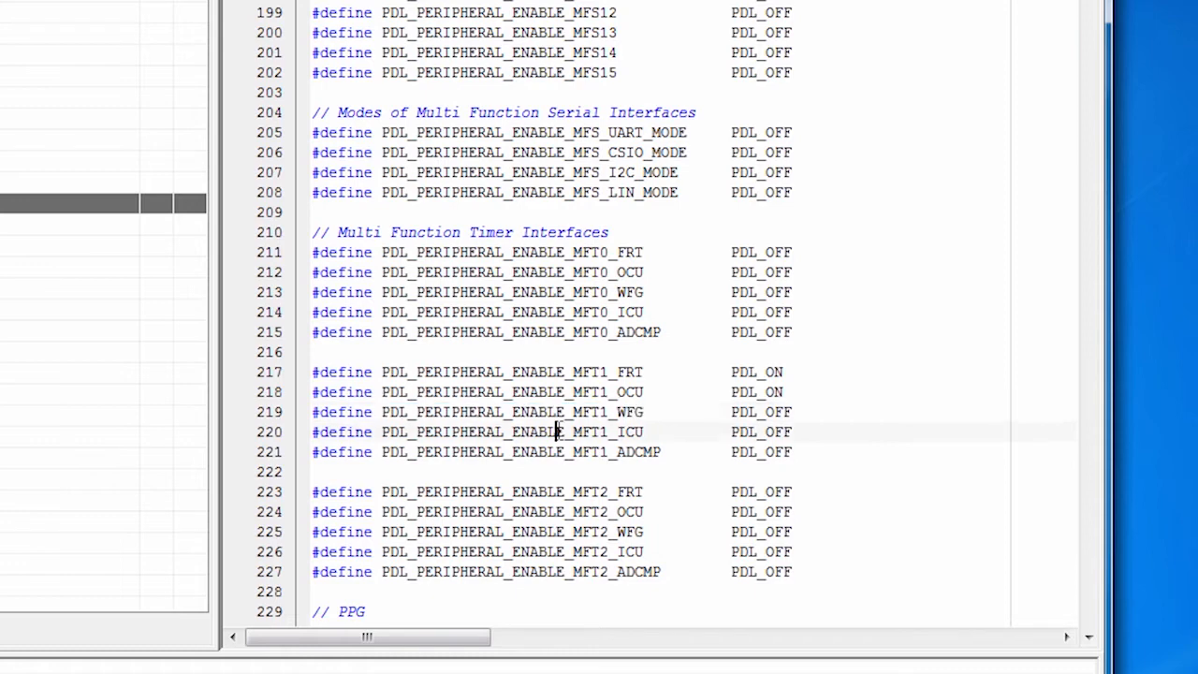
double_click(513, 431)
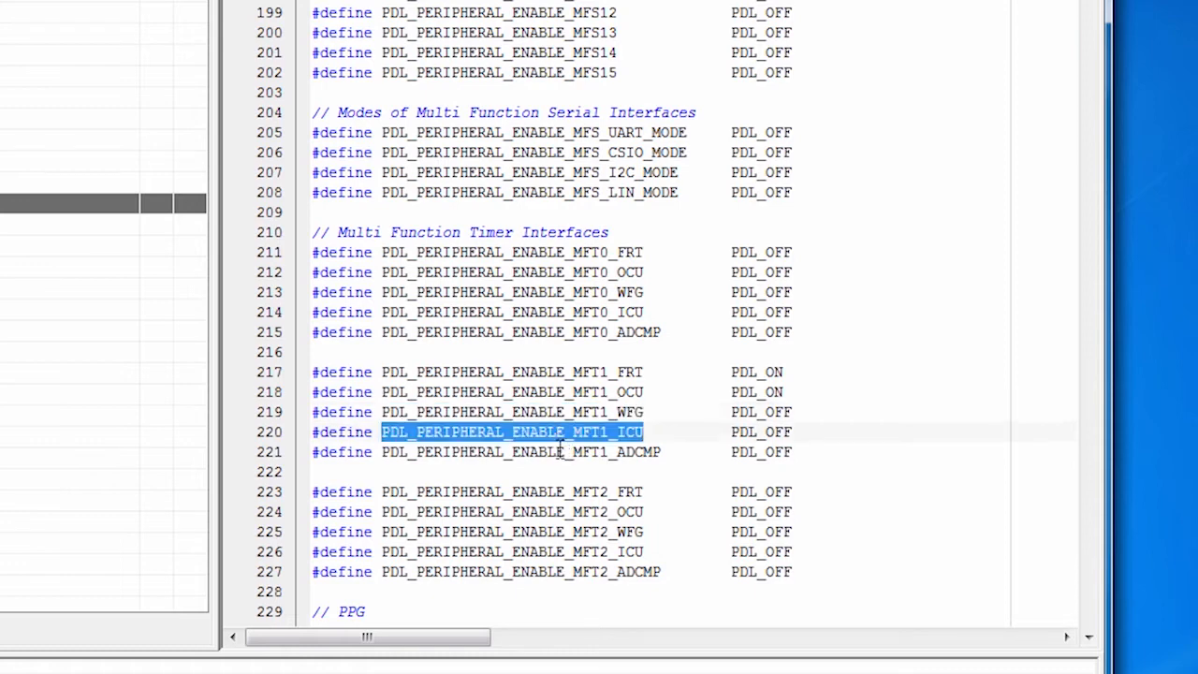
double_click(521, 452)
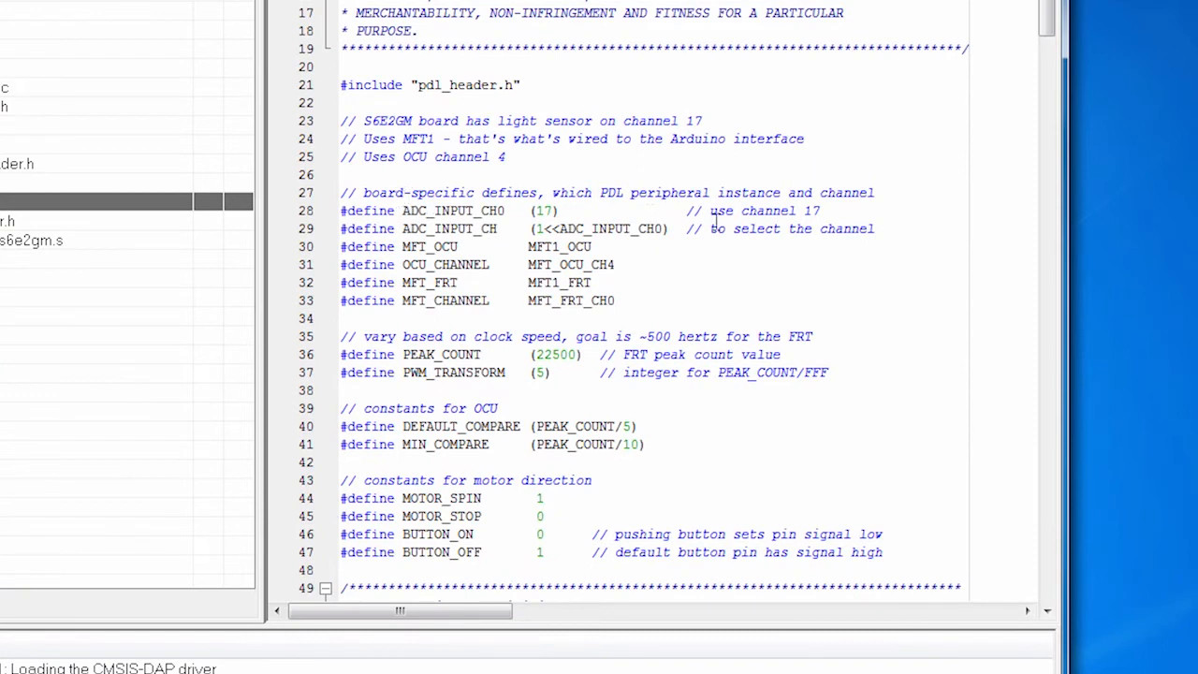
double_click(453, 210)
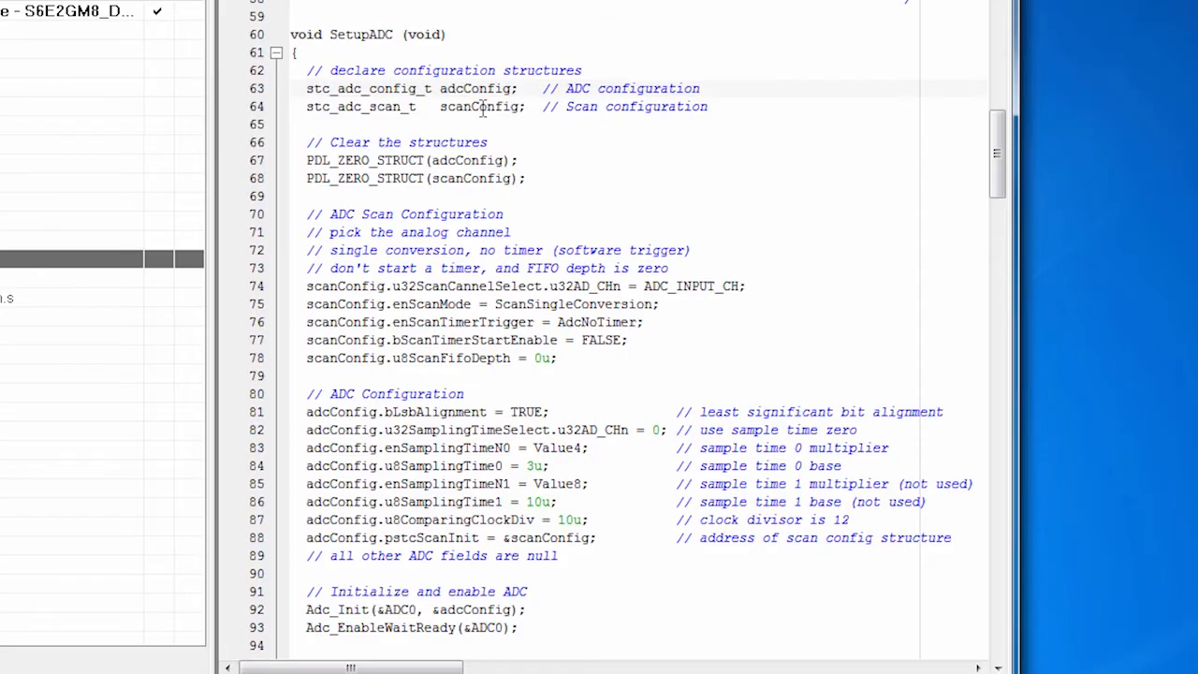
left_click(485, 88)
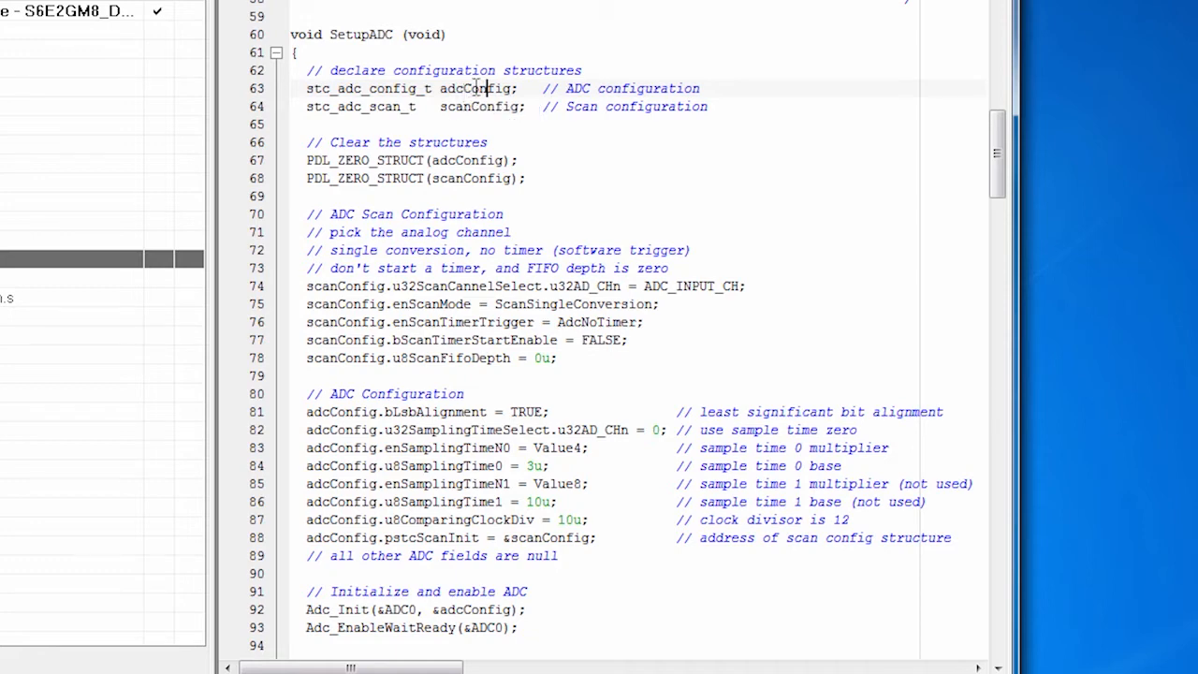
double_click(475, 88)
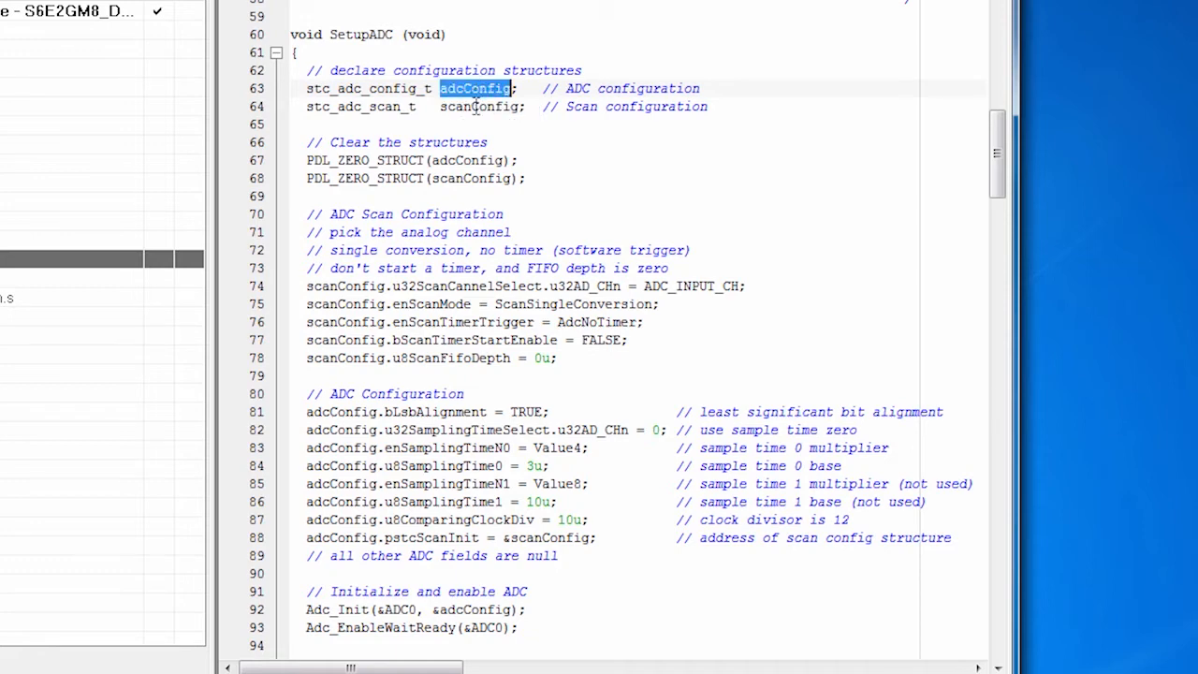
double_click(479, 105)
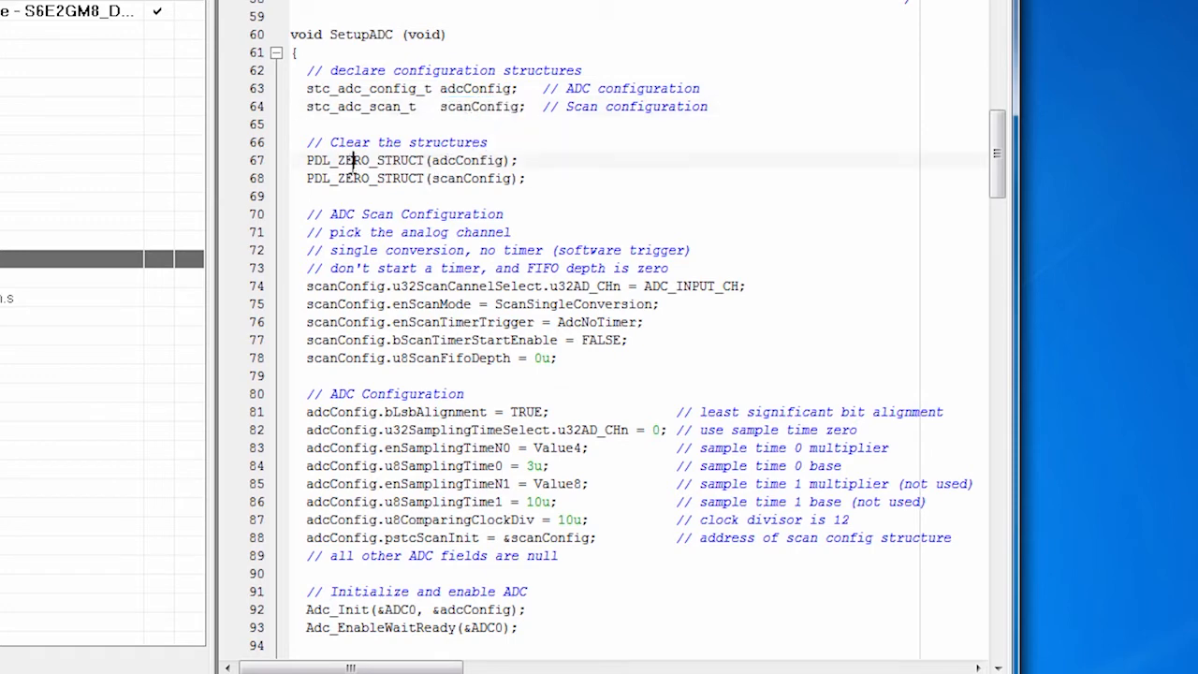
double_click(363, 161)
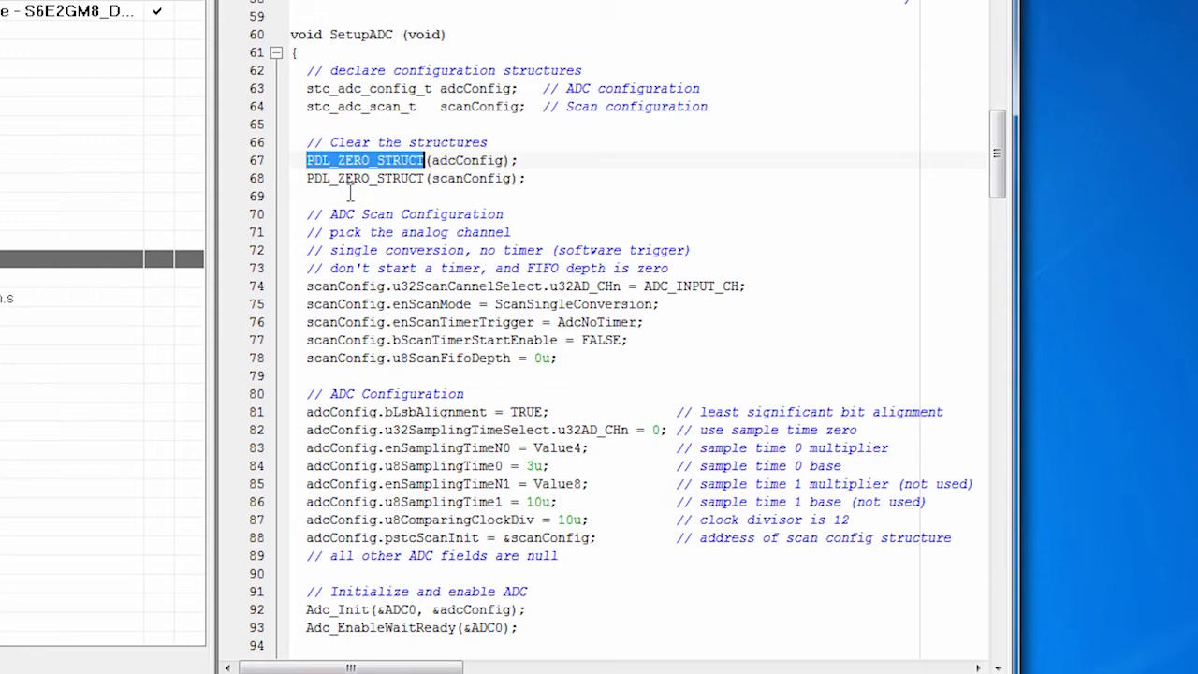
mouse_move(438, 243)
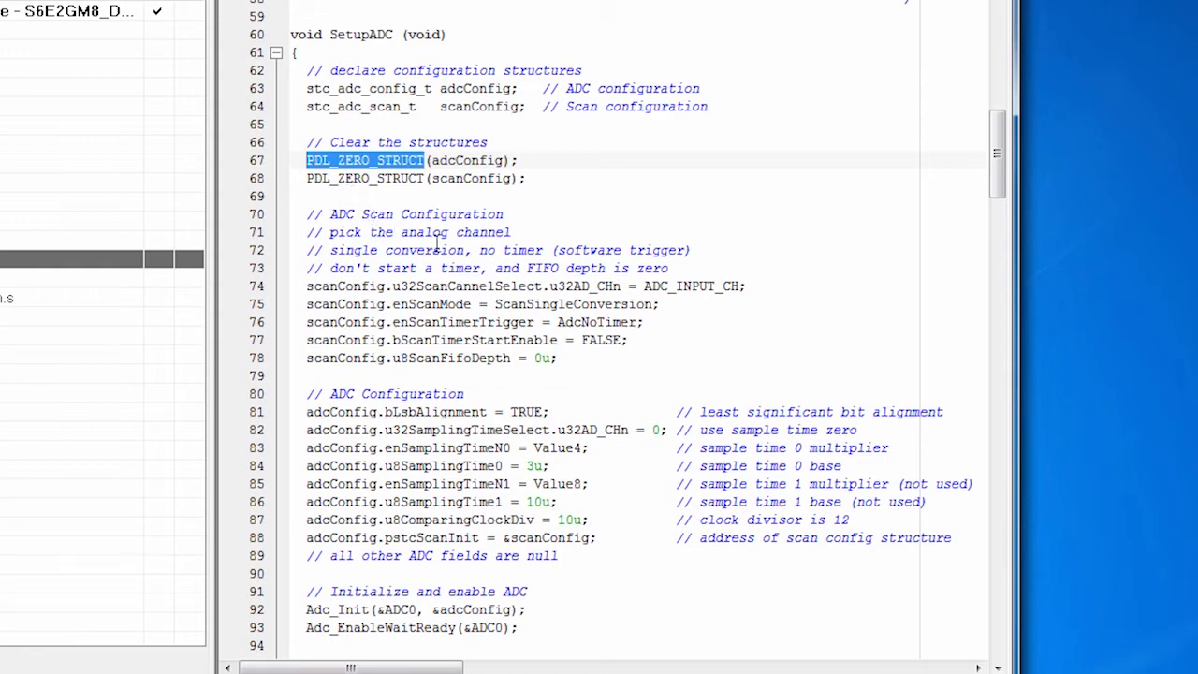
scroll("down", 3)
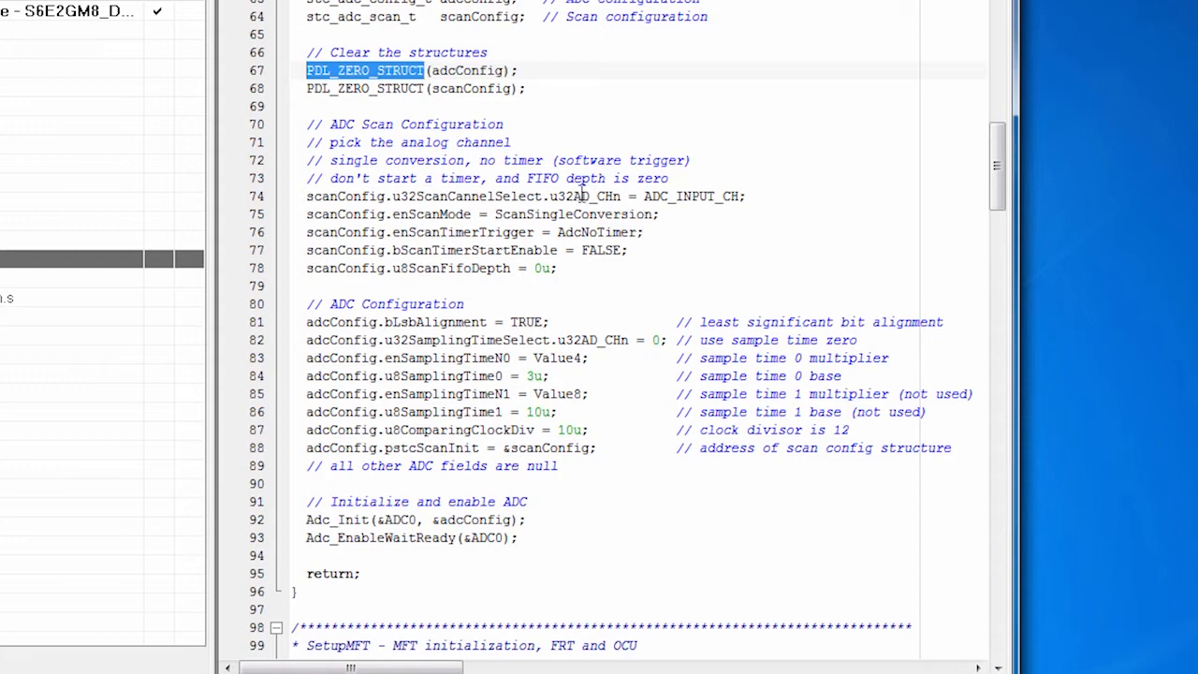
double_click(691, 196)
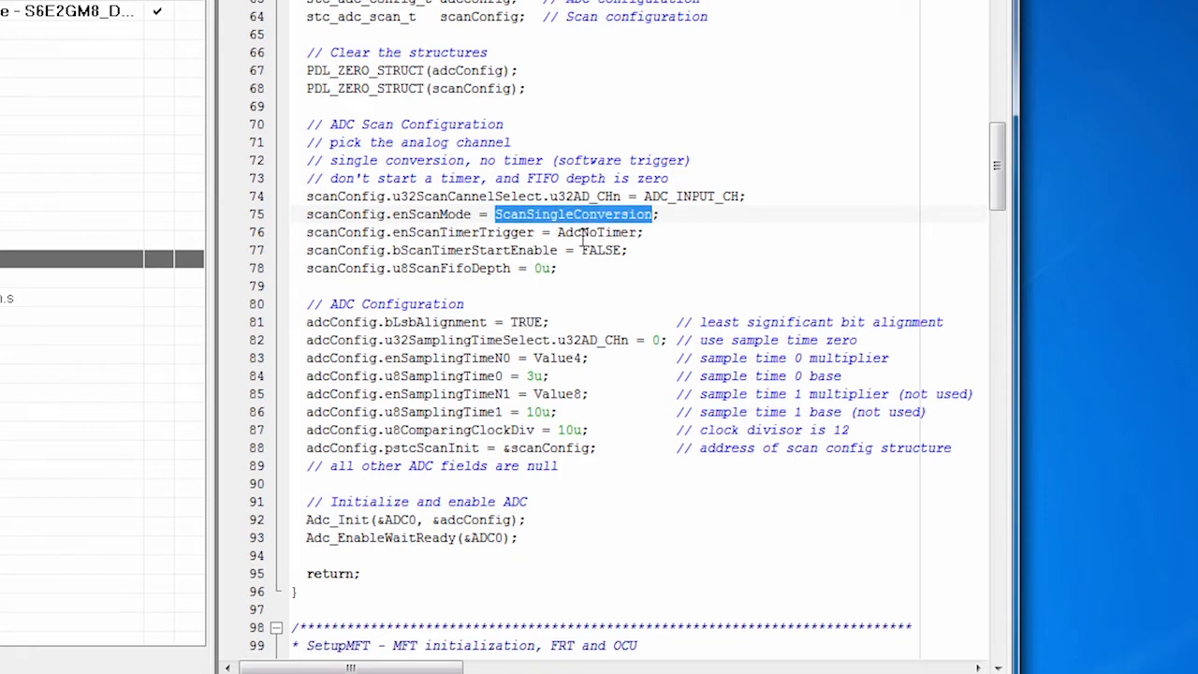
double_click(598, 232)
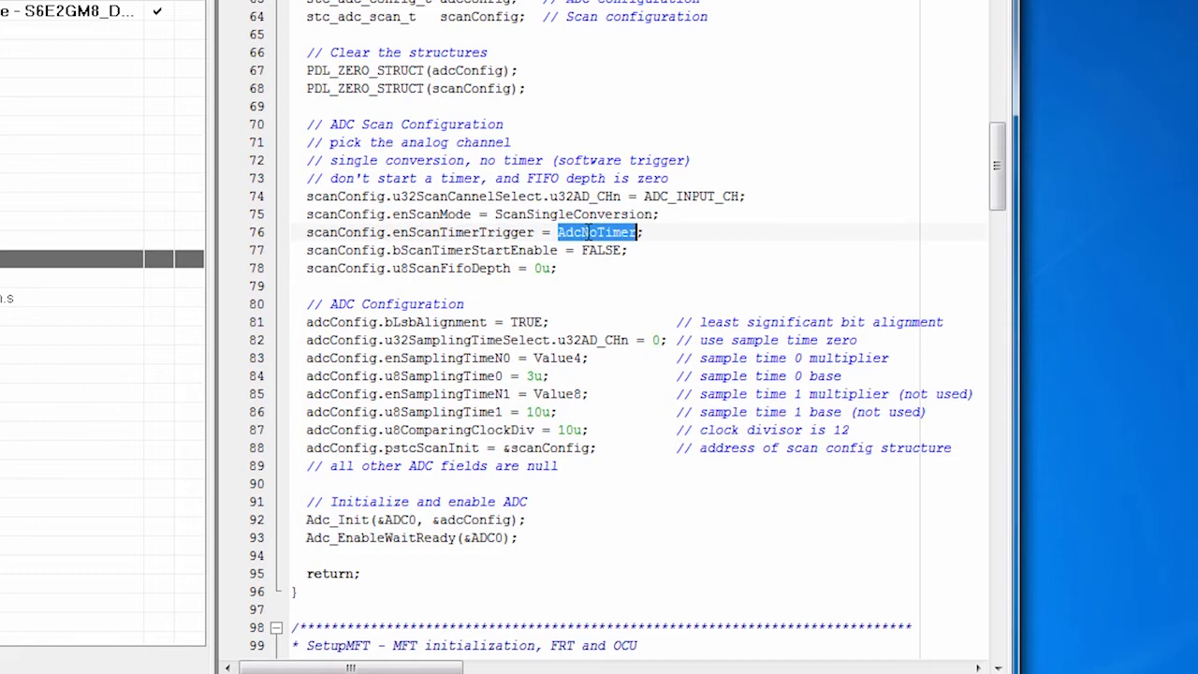
mouse_move(597, 232)
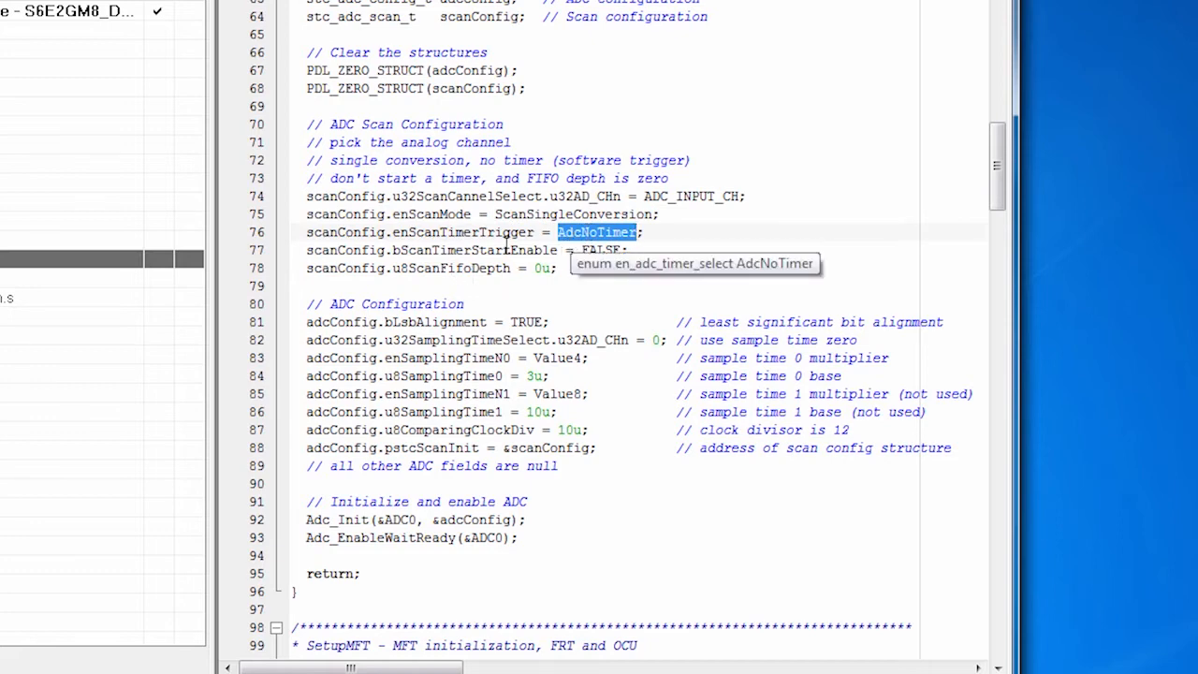
scroll("down", 3)
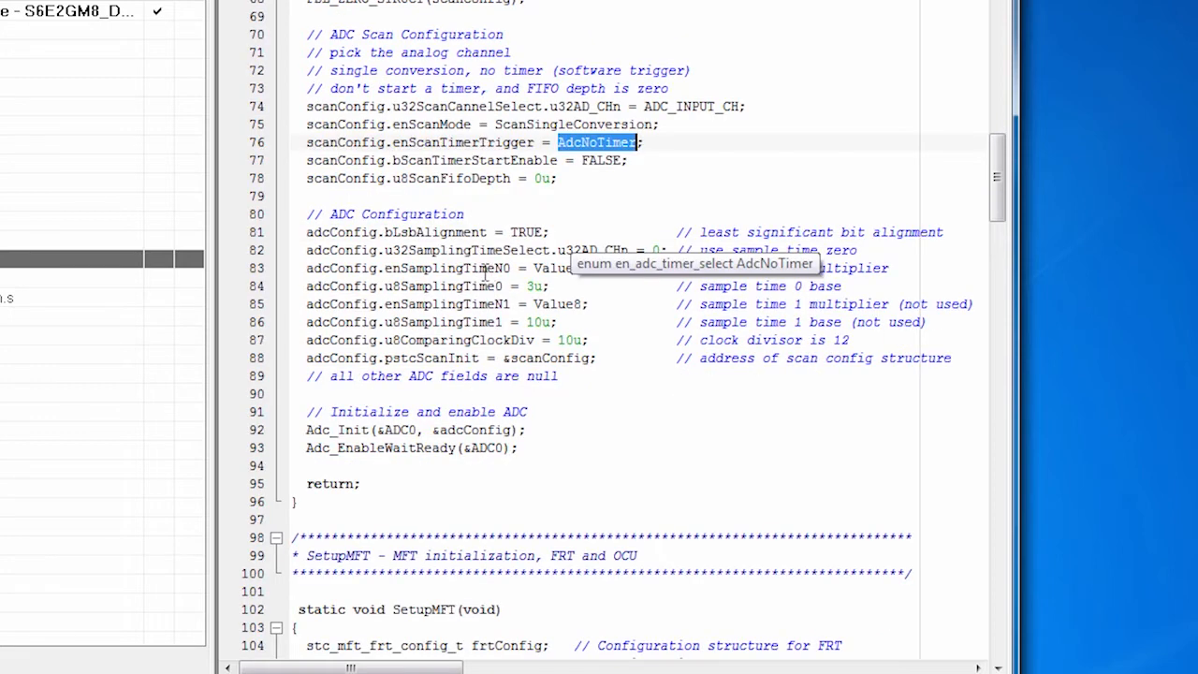
double_click(434, 232)
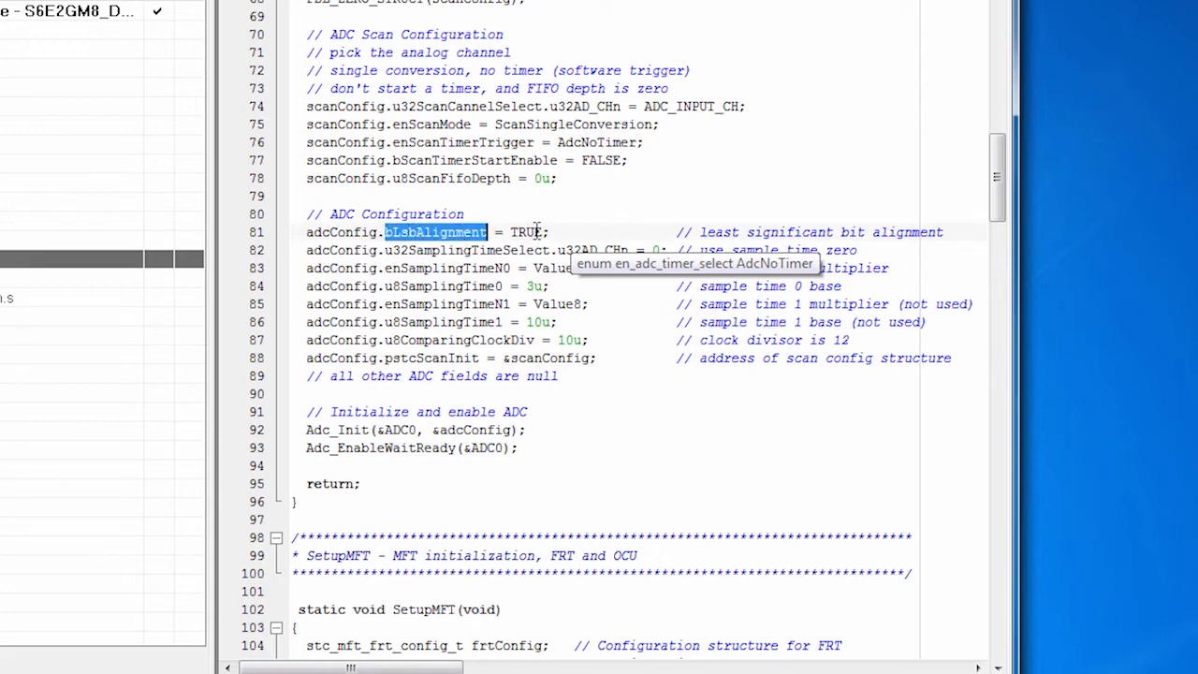
left_click(535, 221)
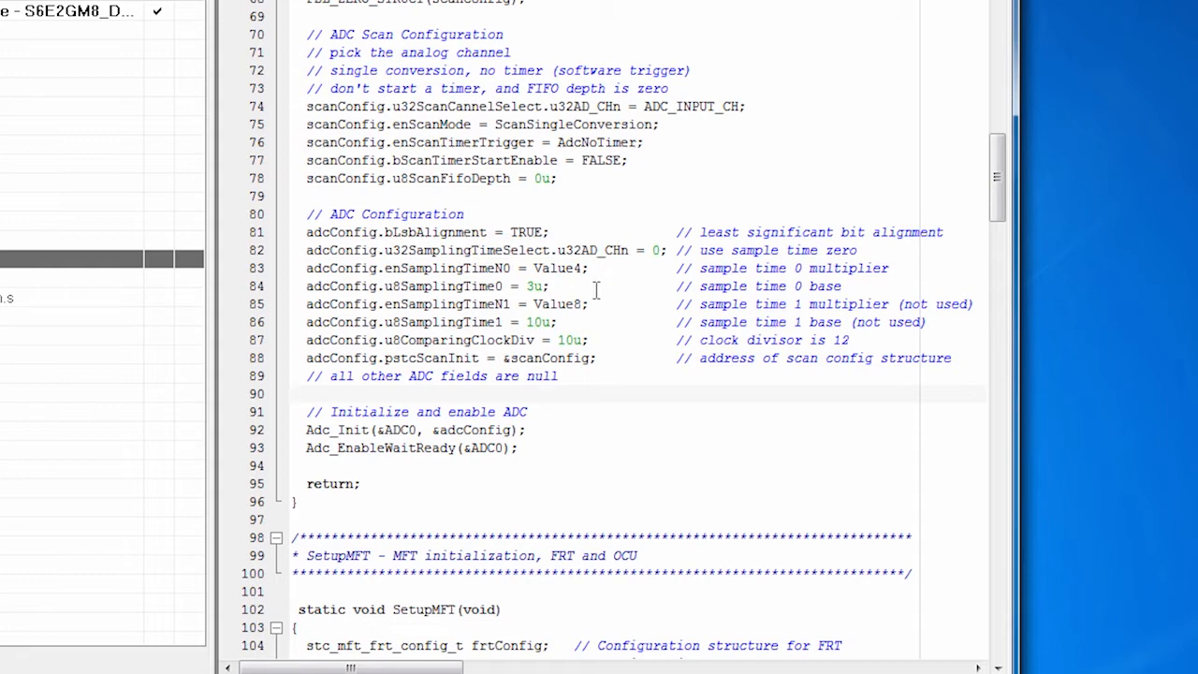
left_click(292, 393)
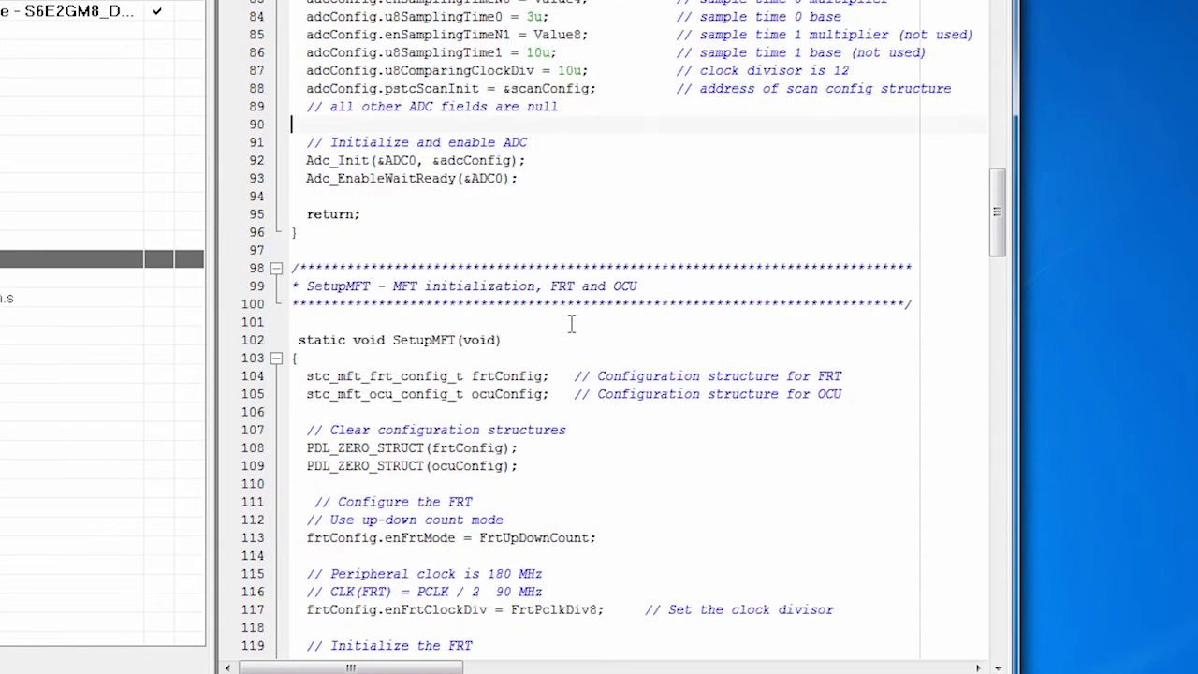
scroll("down", 3)
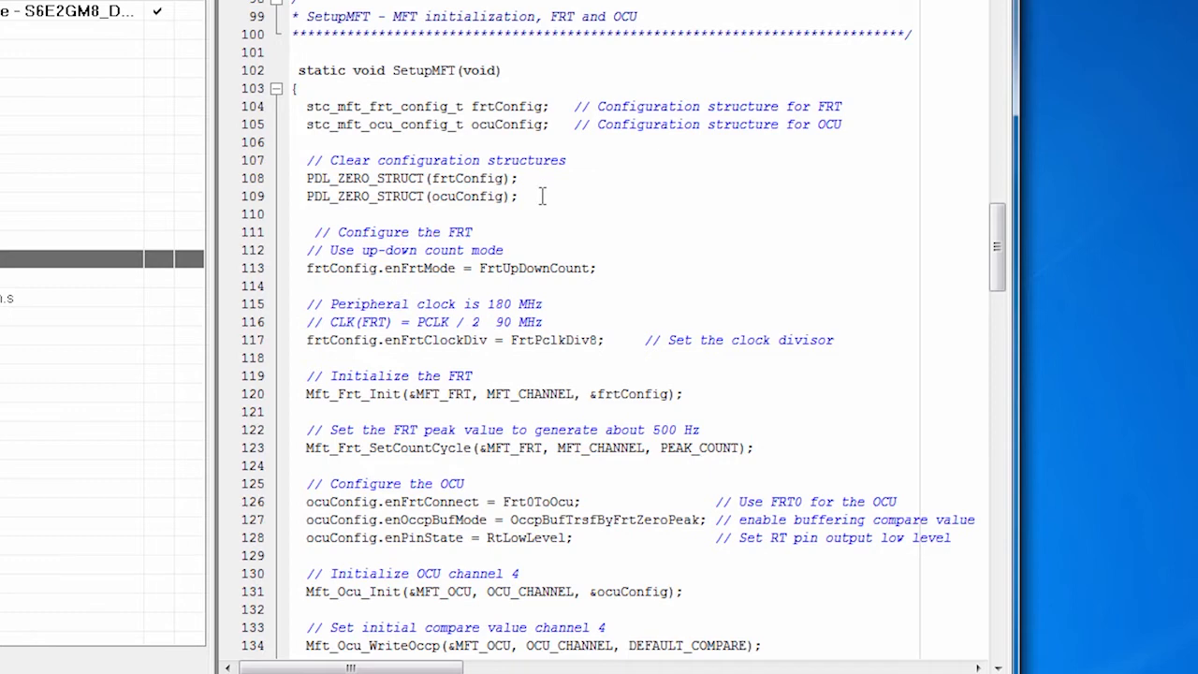
mouse_move(459, 123)
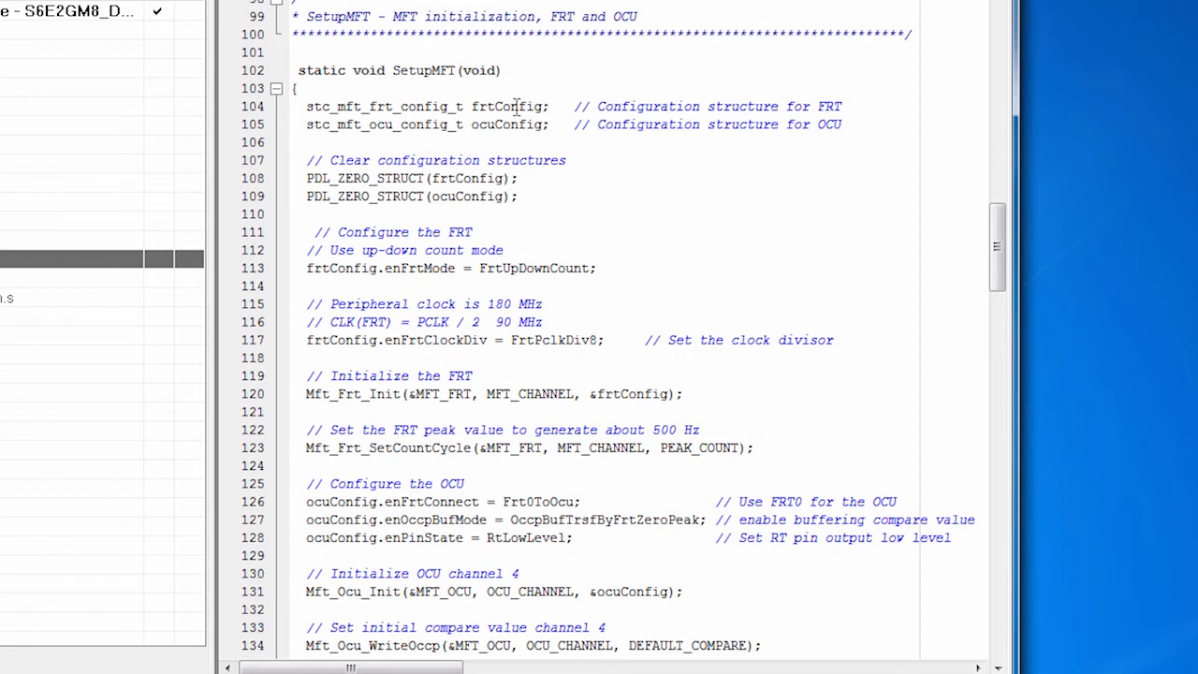
double_click(509, 105)
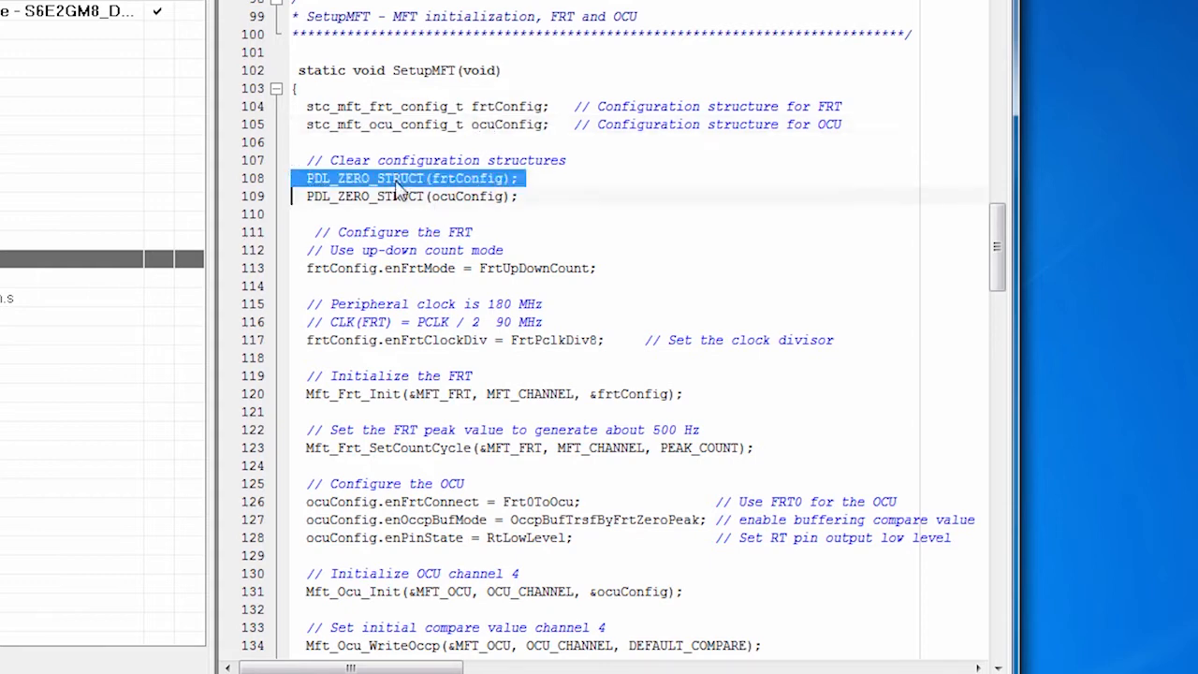
left_click(412, 197)
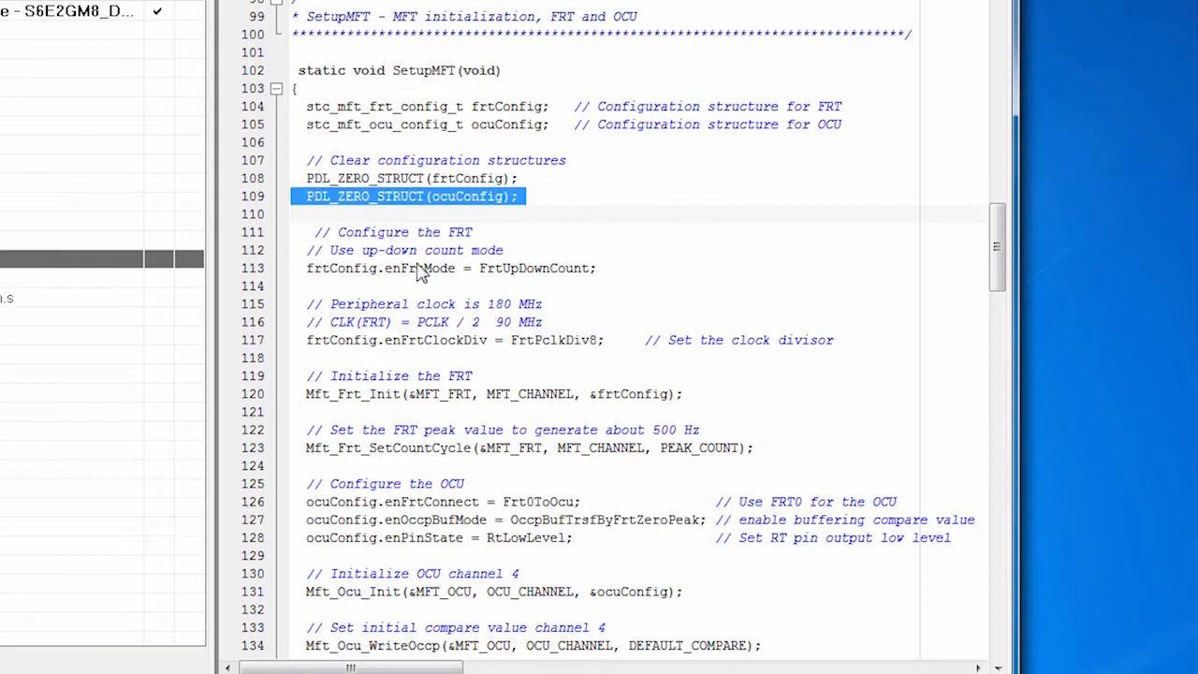
double_click(420, 270)
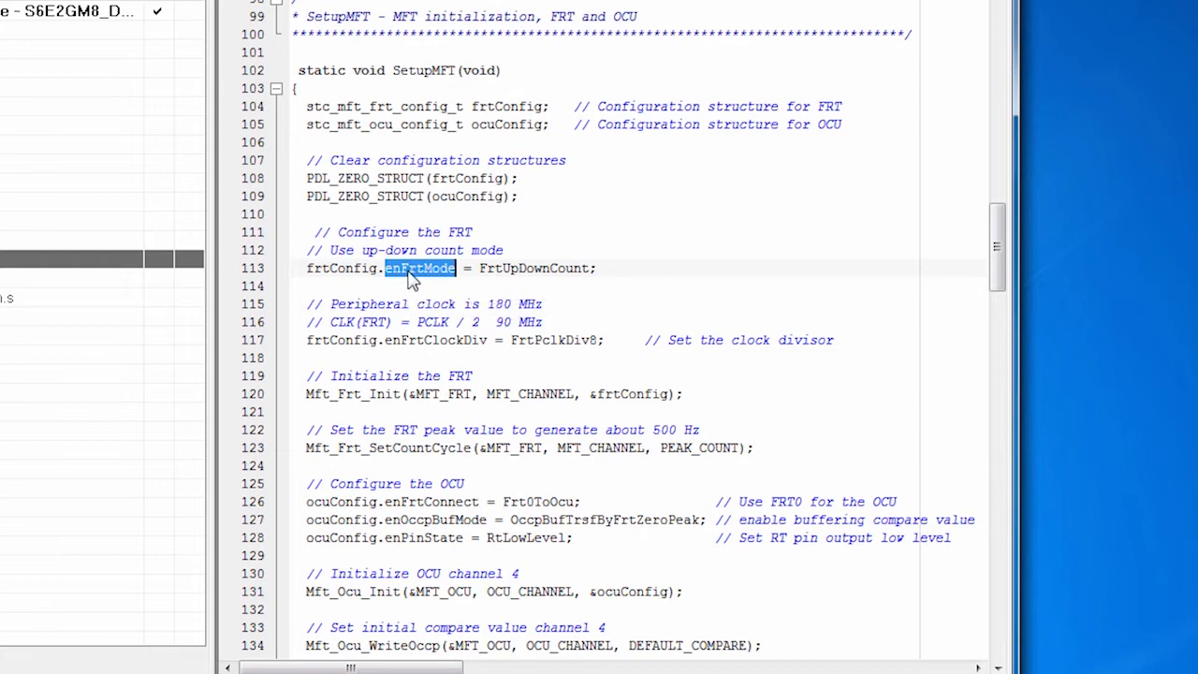
mouse_move(419, 268)
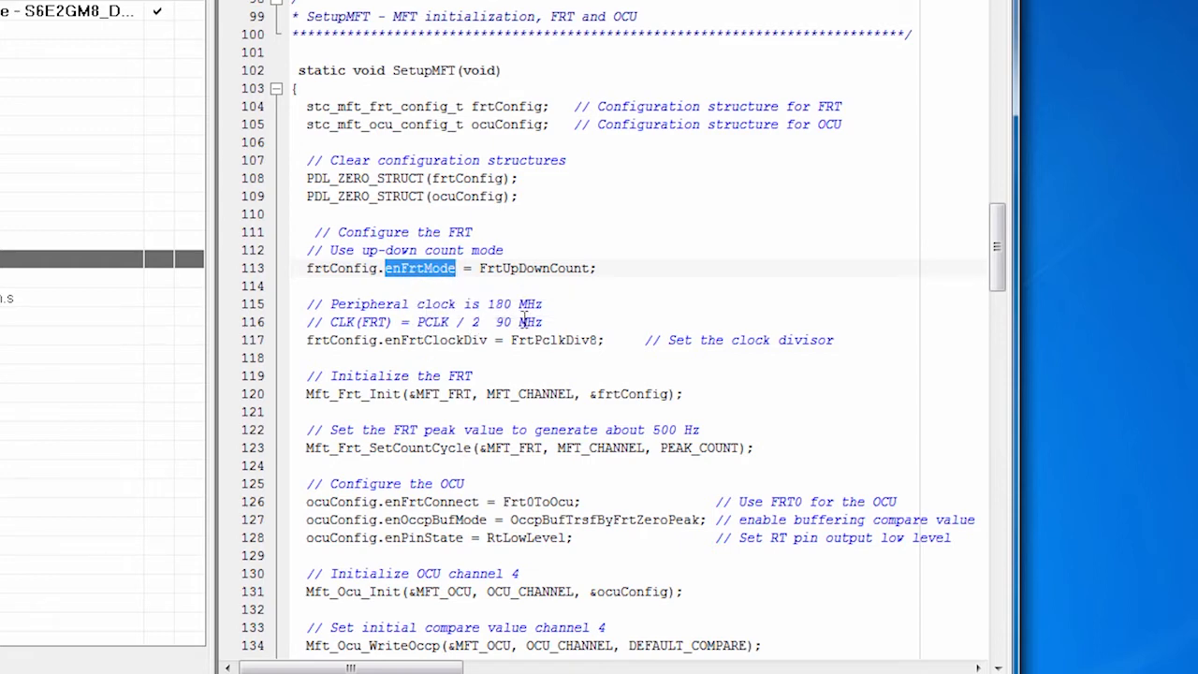
mouse_move(391, 341)
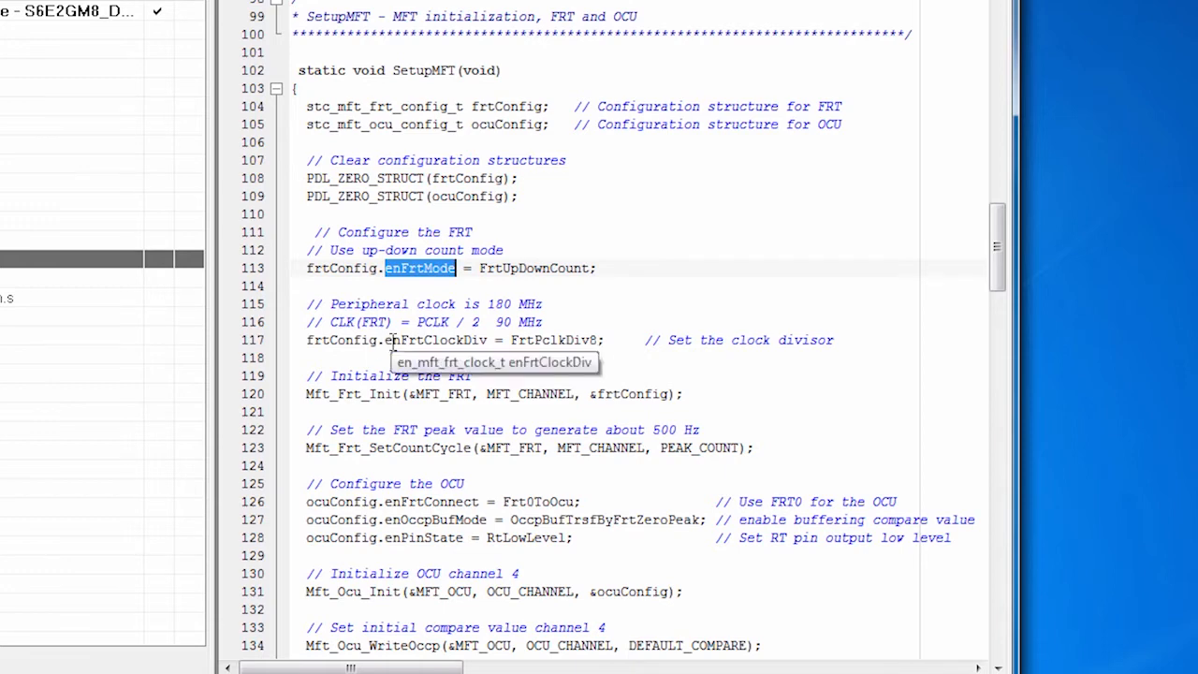
mouse_move(389, 341)
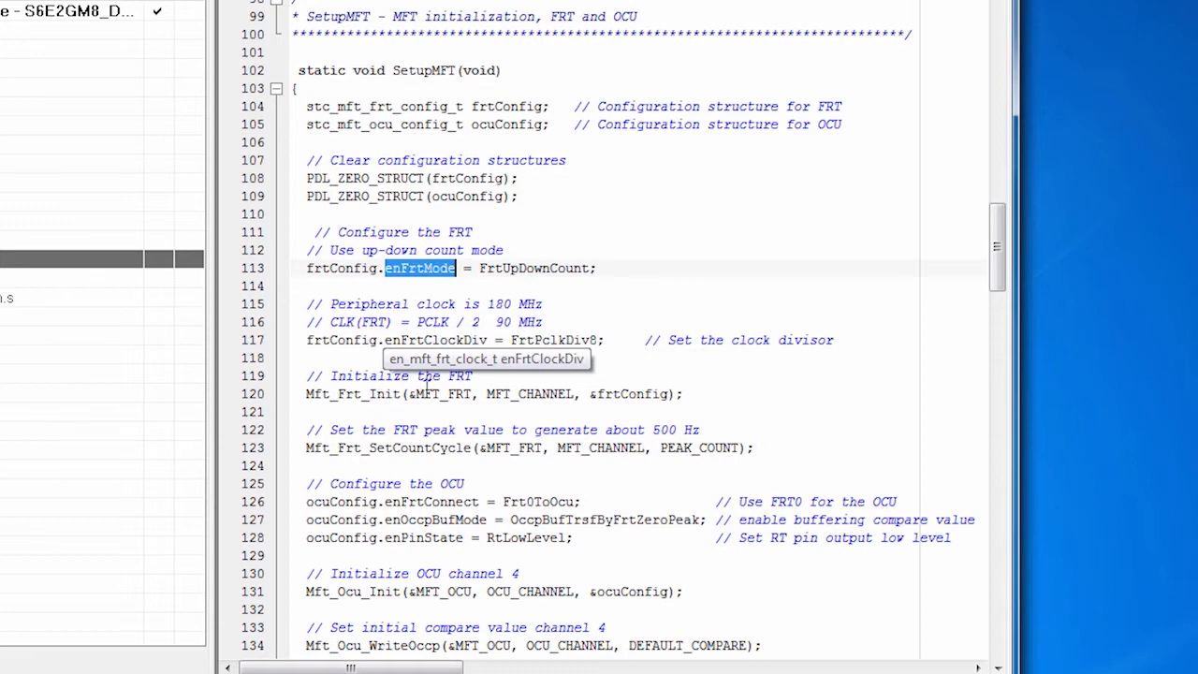
double_click(387, 447)
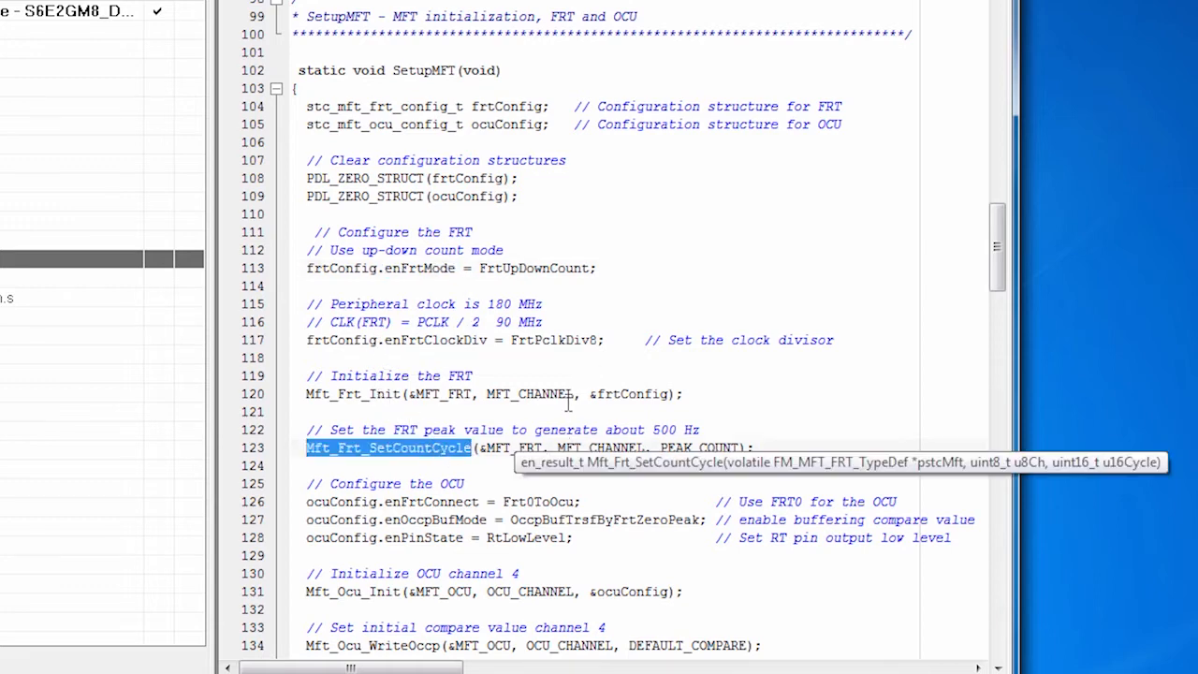
scroll("down", 3)
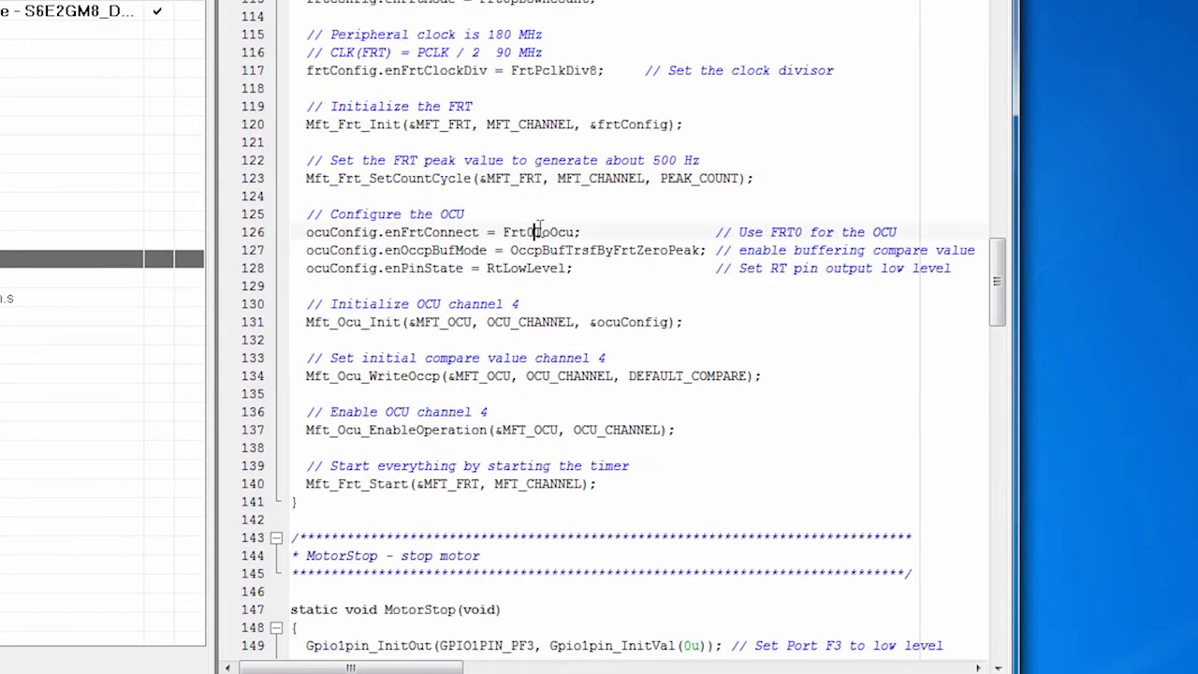
double_click(539, 232)
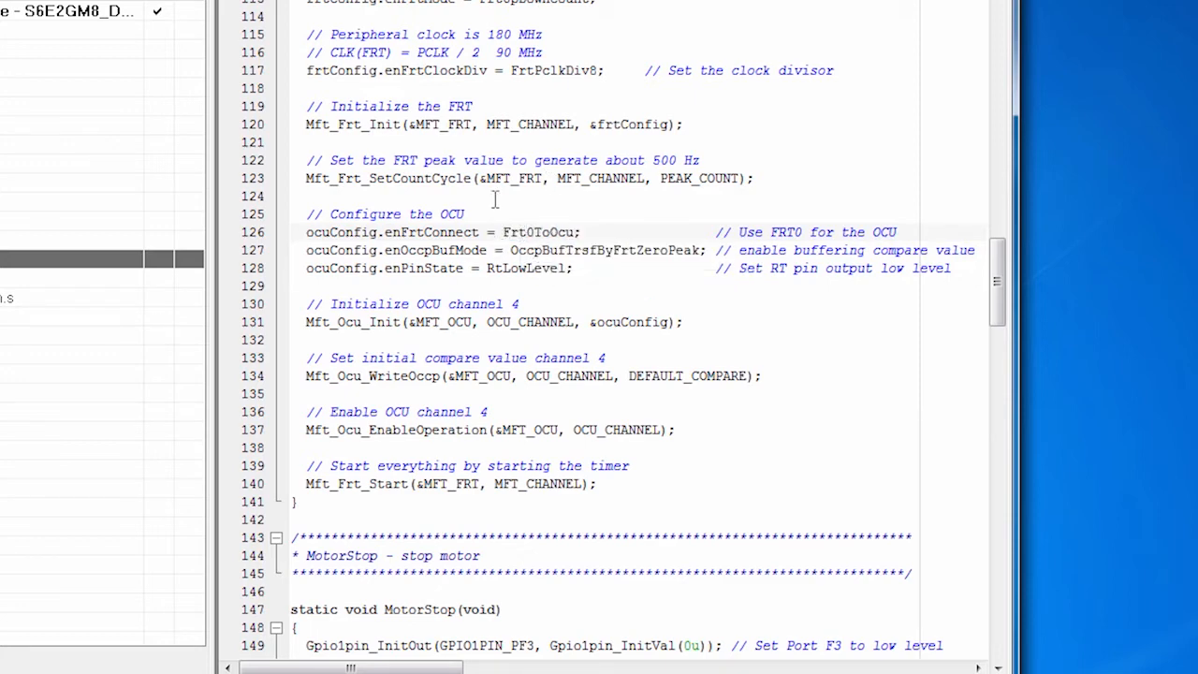
left_click(526, 232)
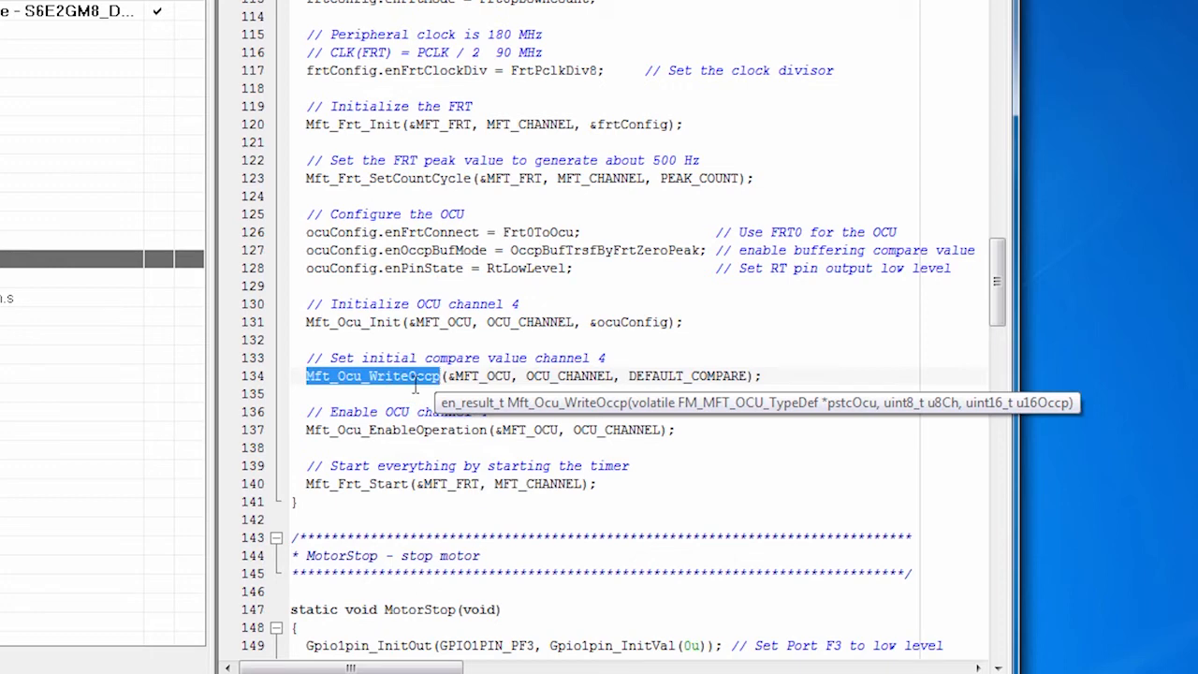
mouse_move(416, 384)
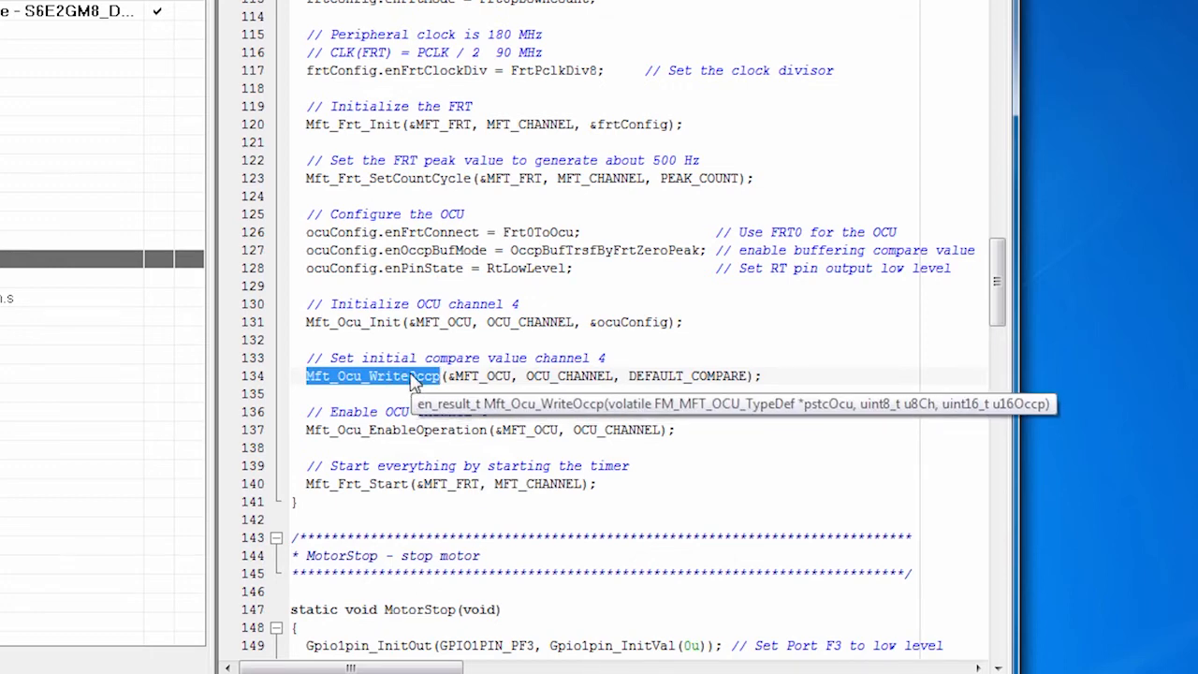
scroll("down", 3)
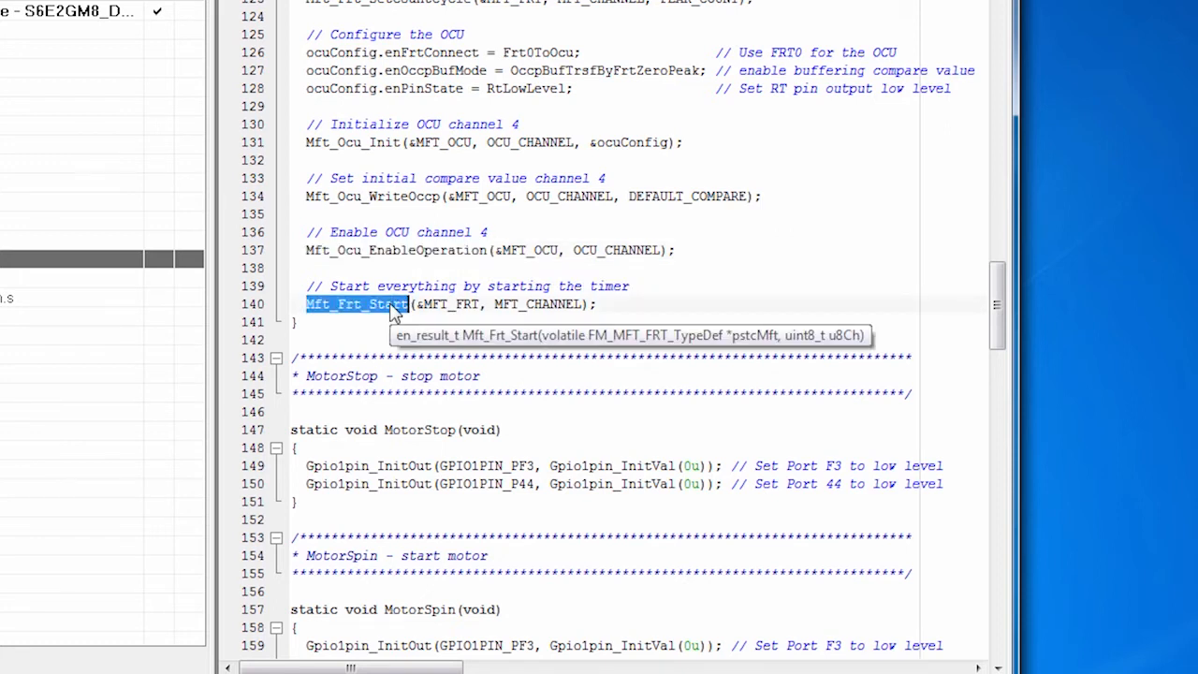
Scroll main.c past SetupMFT and MftFrtStart to MotorStop, MotorSpin, InitUserButton and UserButtonPressed.
scroll("down", 3)
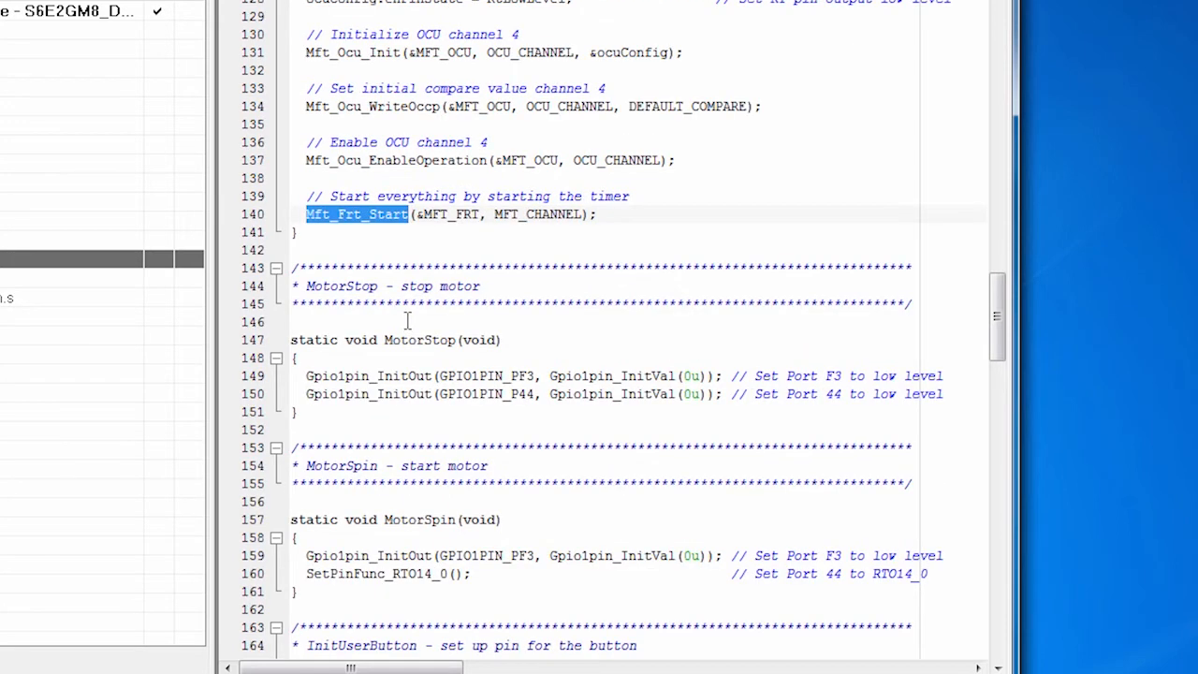
scroll("down", 3)
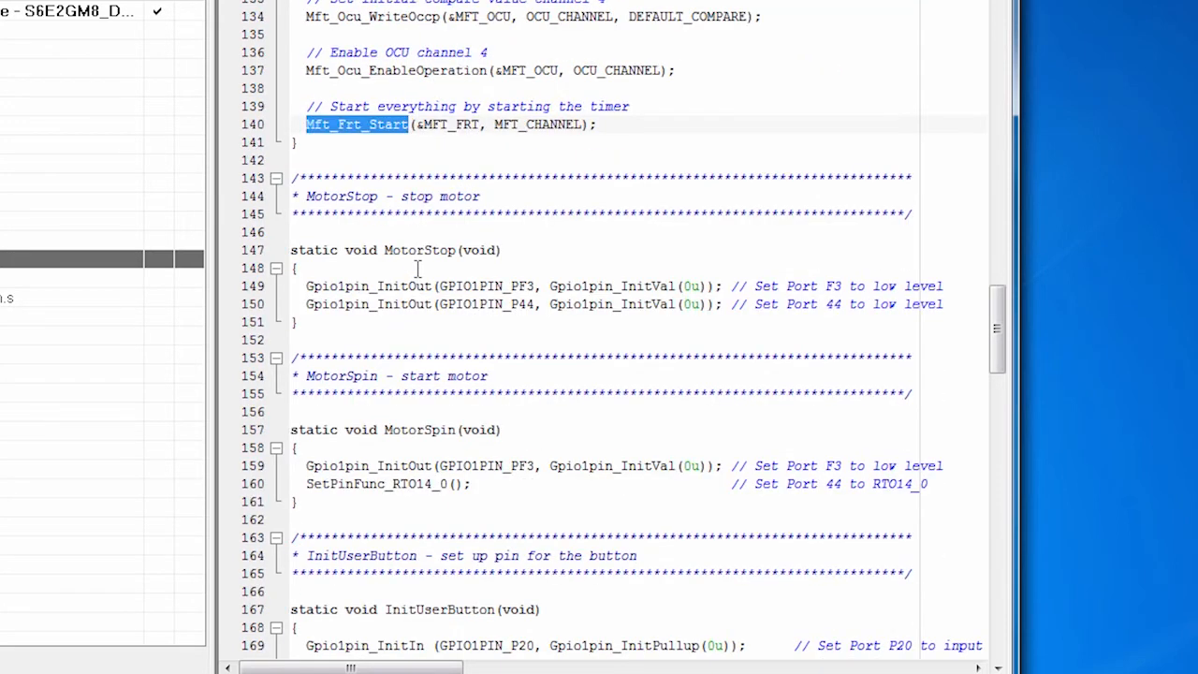
mouse_move(416, 292)
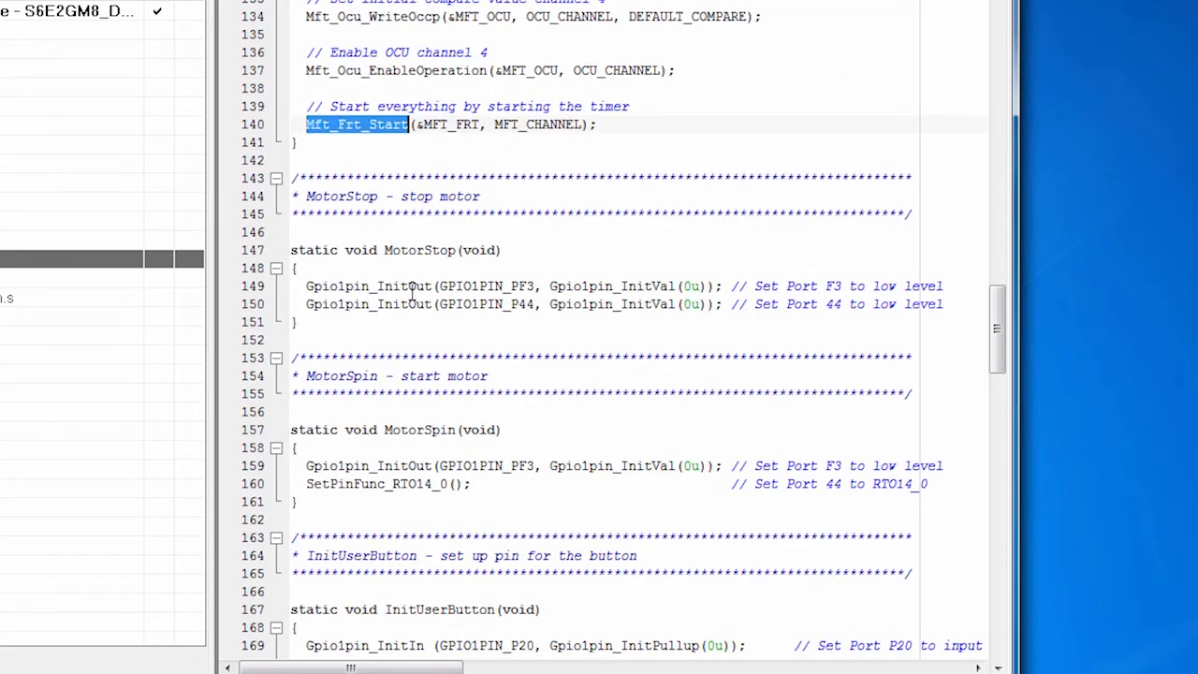
scroll("down", 3)
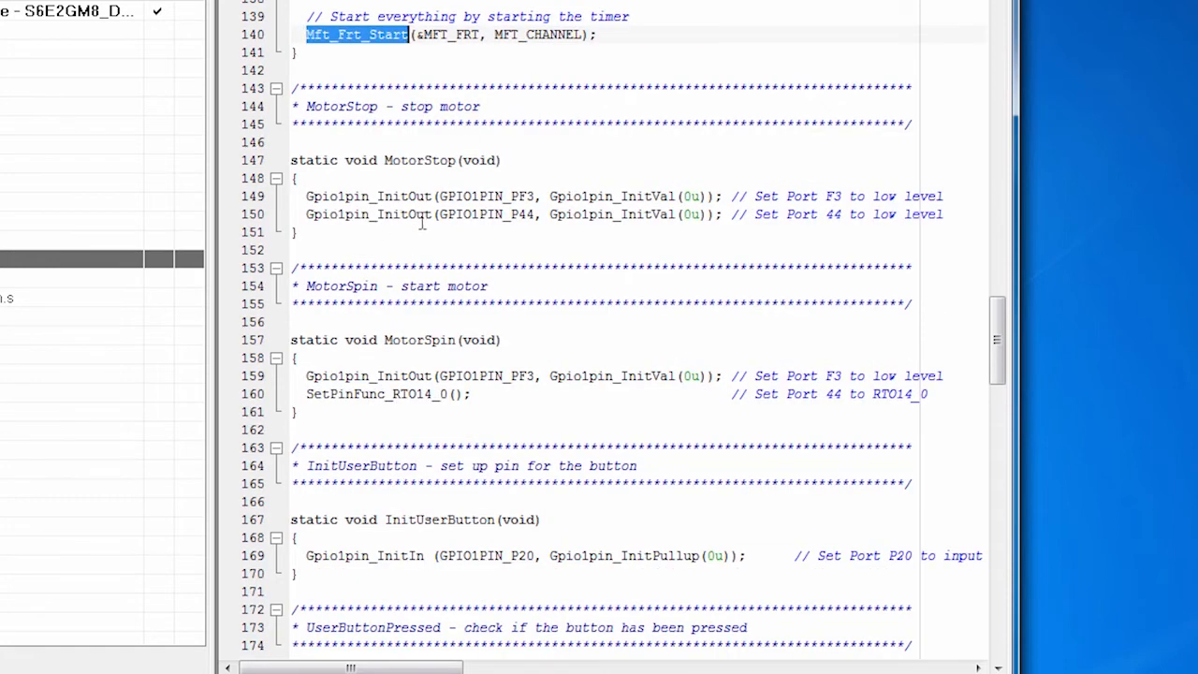
scroll("down", 3)
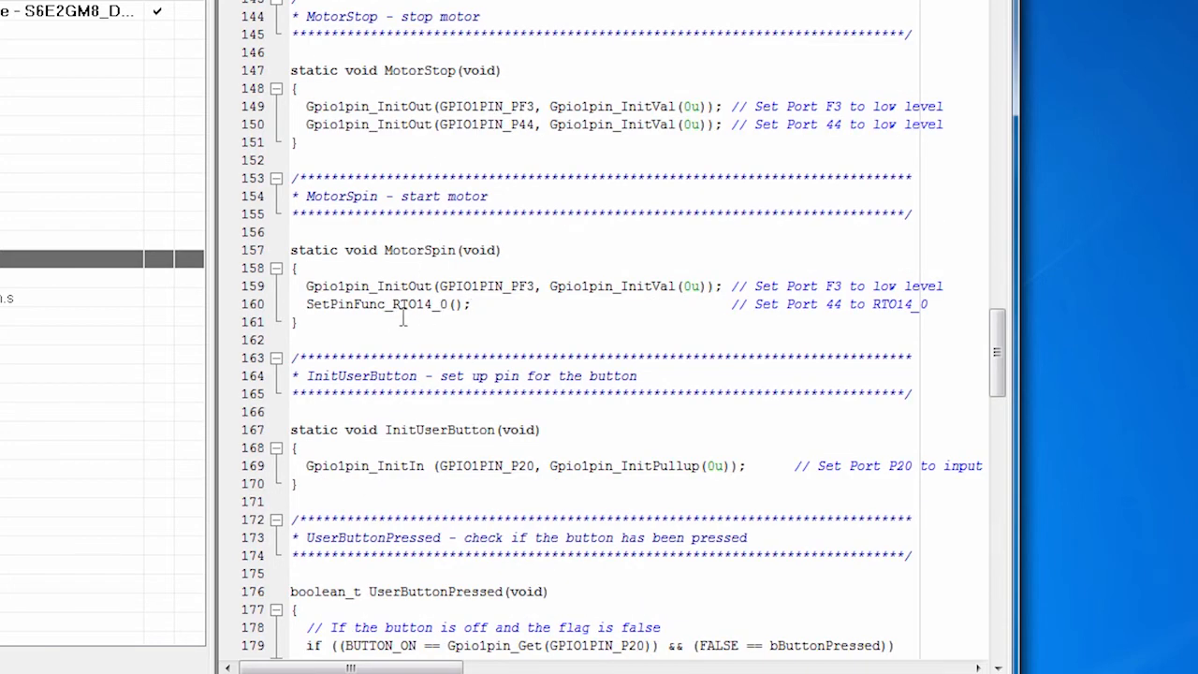
scroll("down", 3)
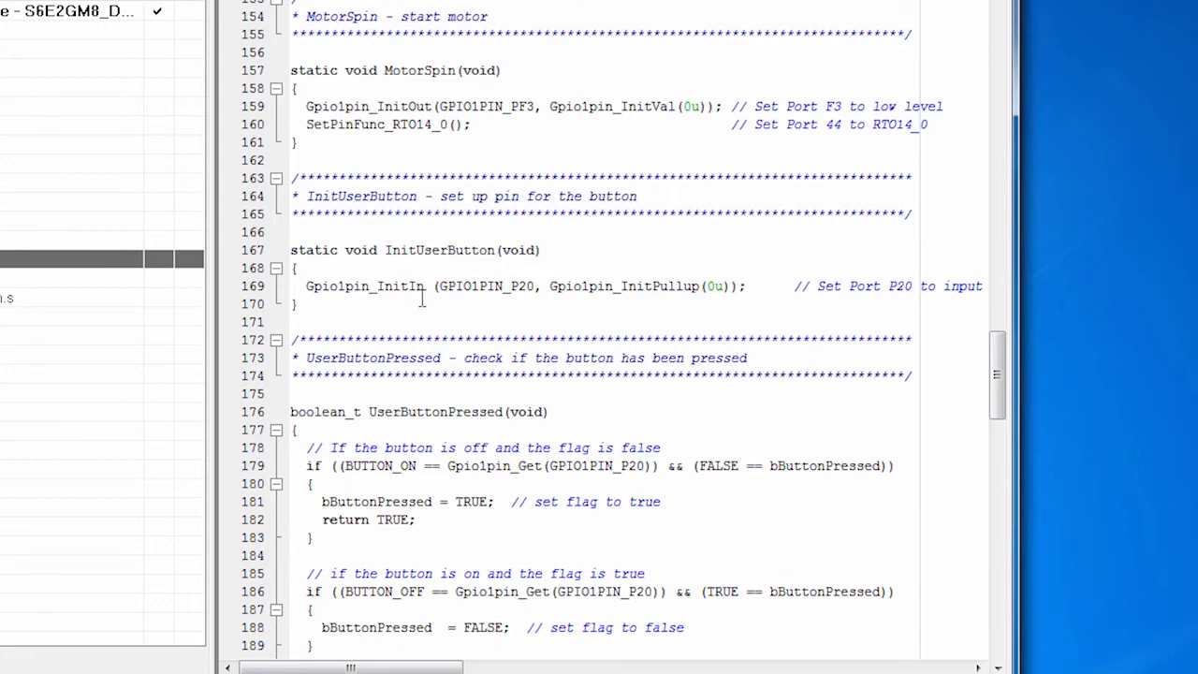
mouse_move(423, 280)
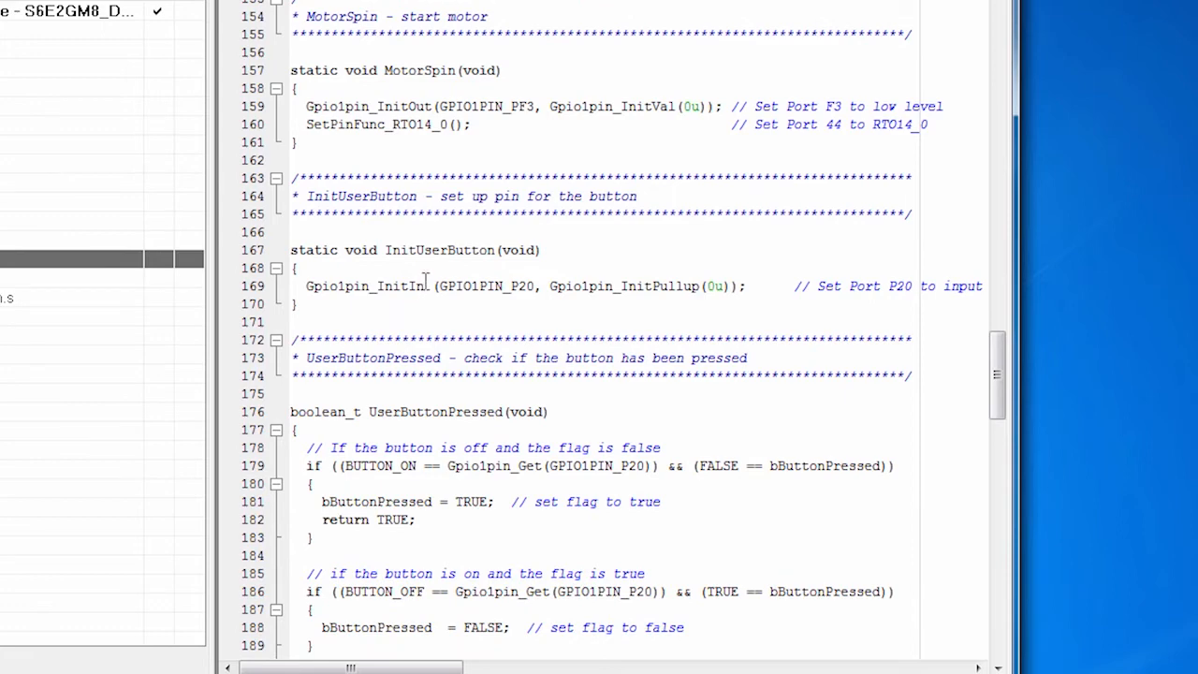
mouse_move(419, 281)
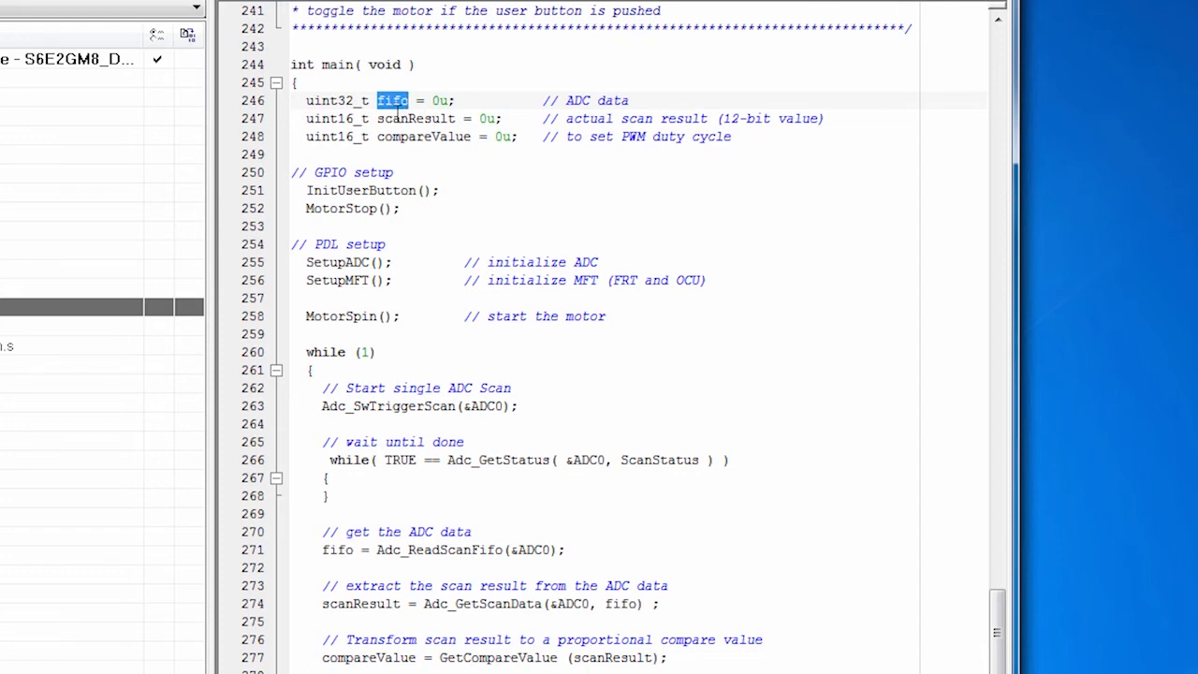
Highlight the fifo, scanResult and compareValue declarations at the top of main().
double_click(416, 118)
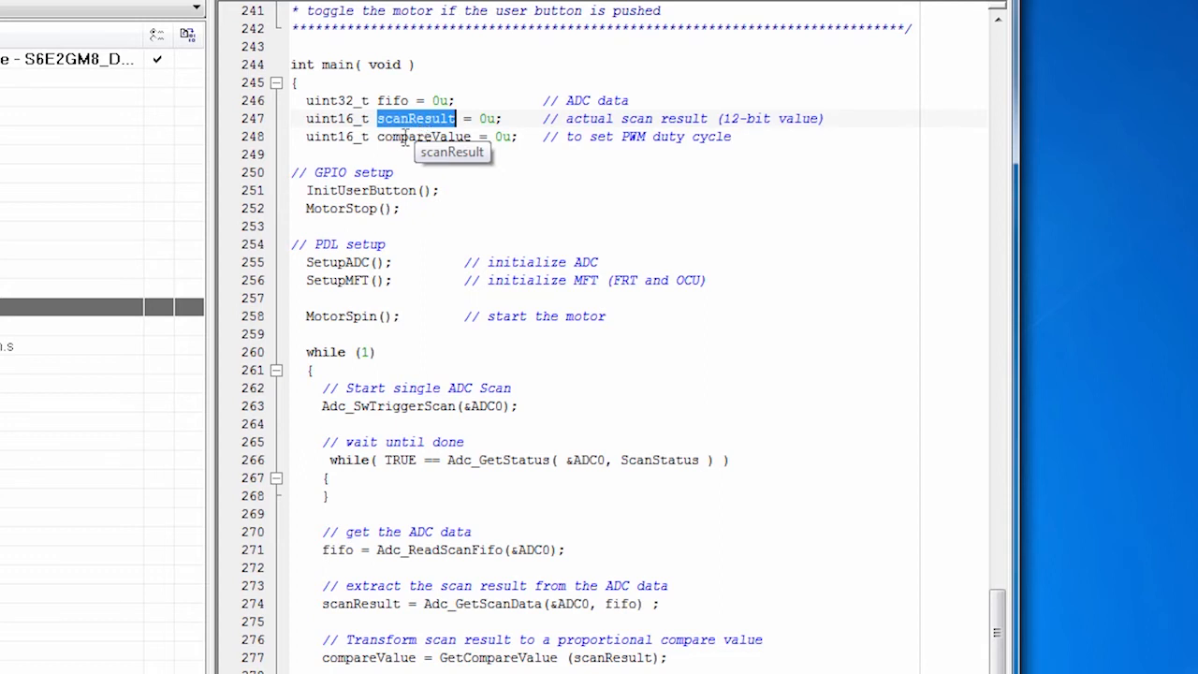
double_click(423, 135)
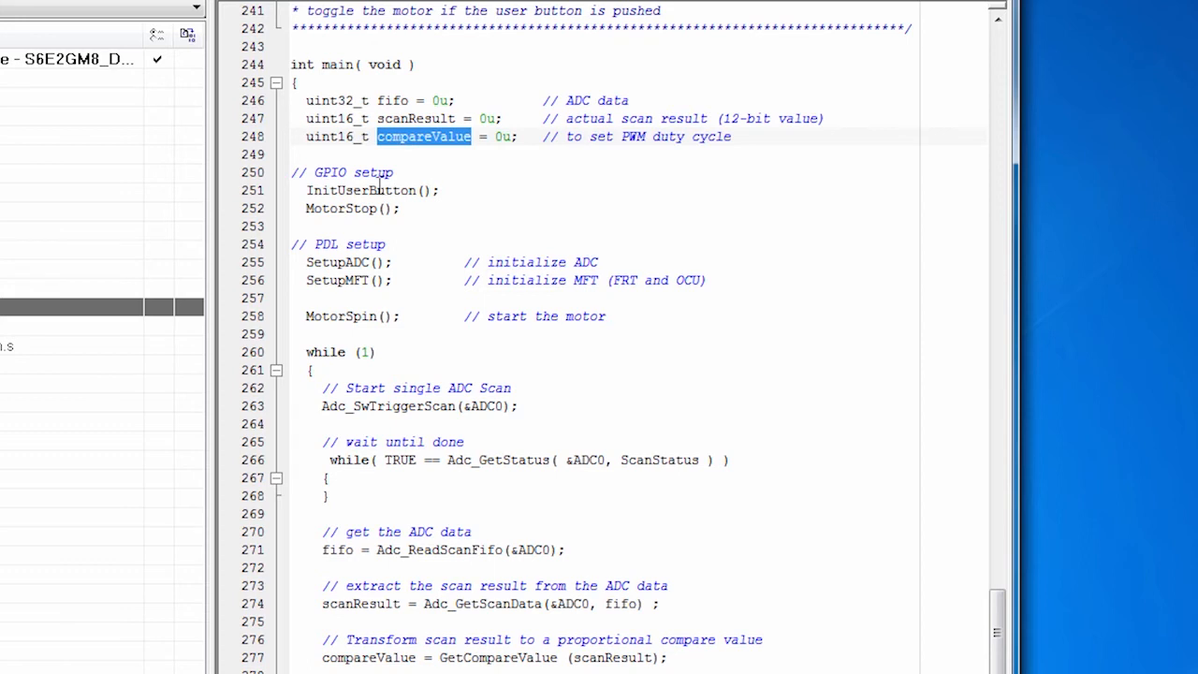
double_click(340, 208)
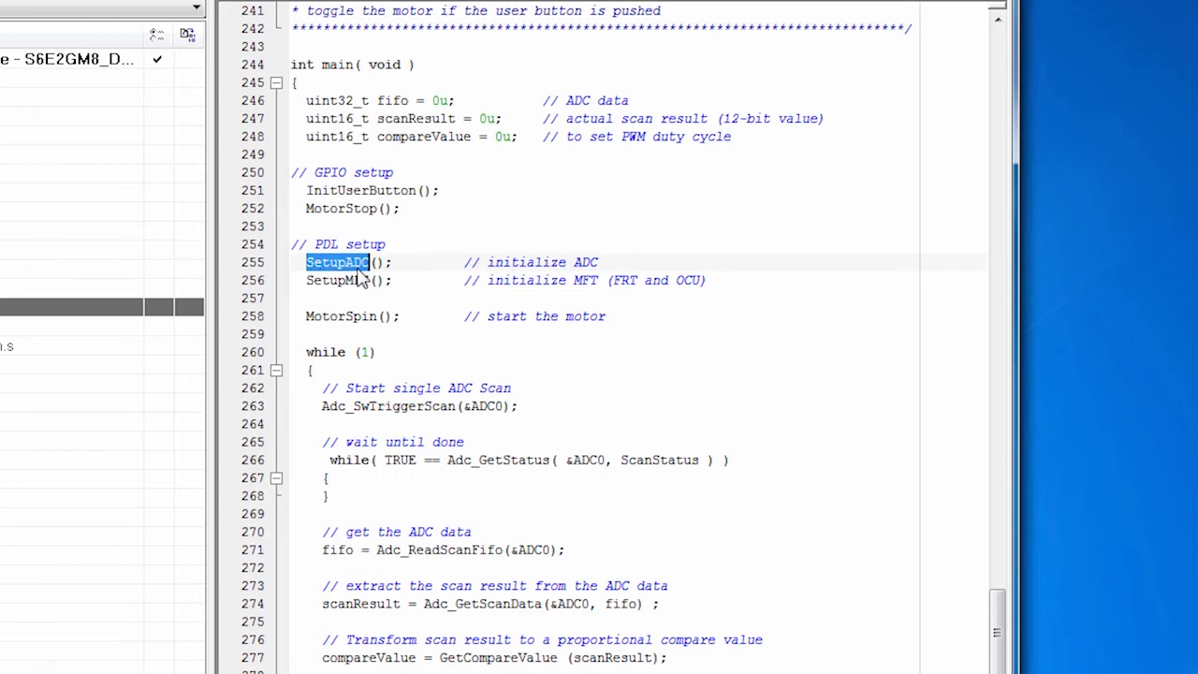
mouse_move(337, 262)
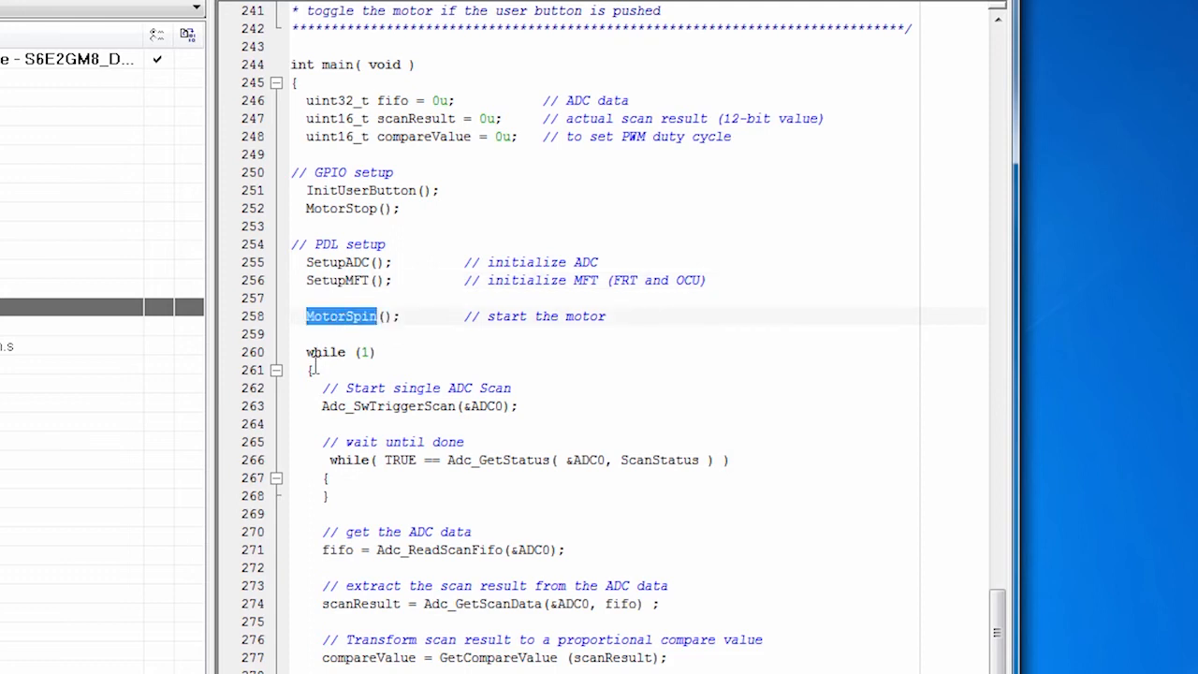
Reach the while(1) loop and highlight the Adc_GetStatus call in the wait loop.
scroll("down", 3)
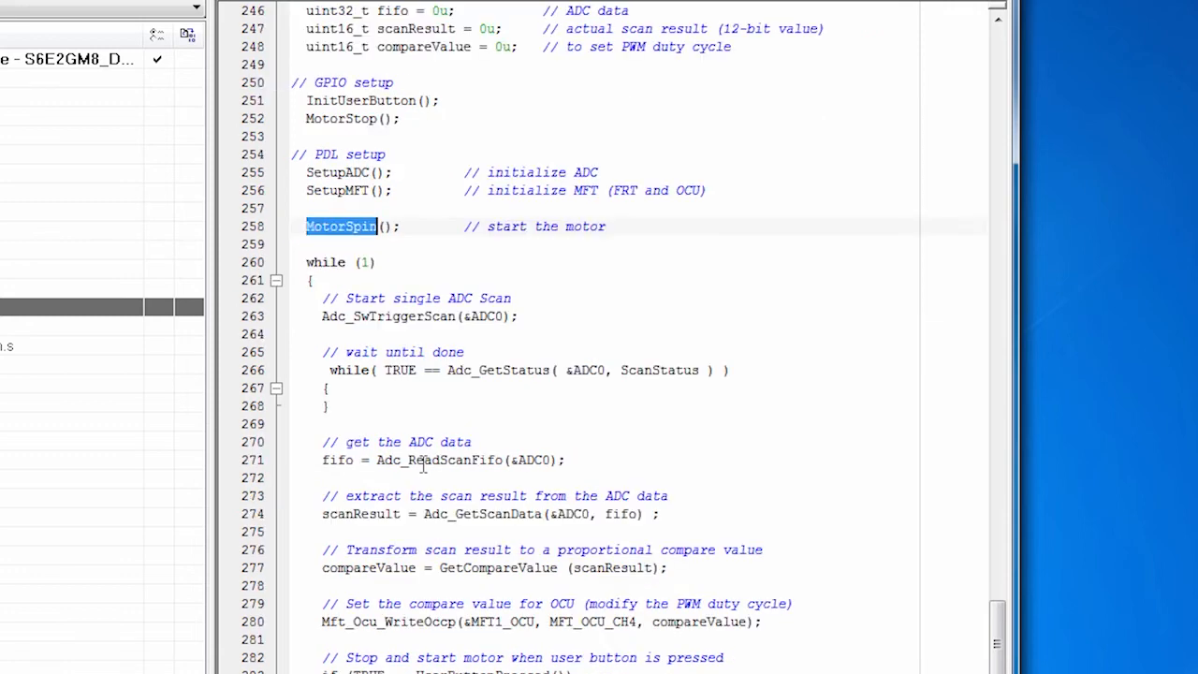
scroll("down", 3)
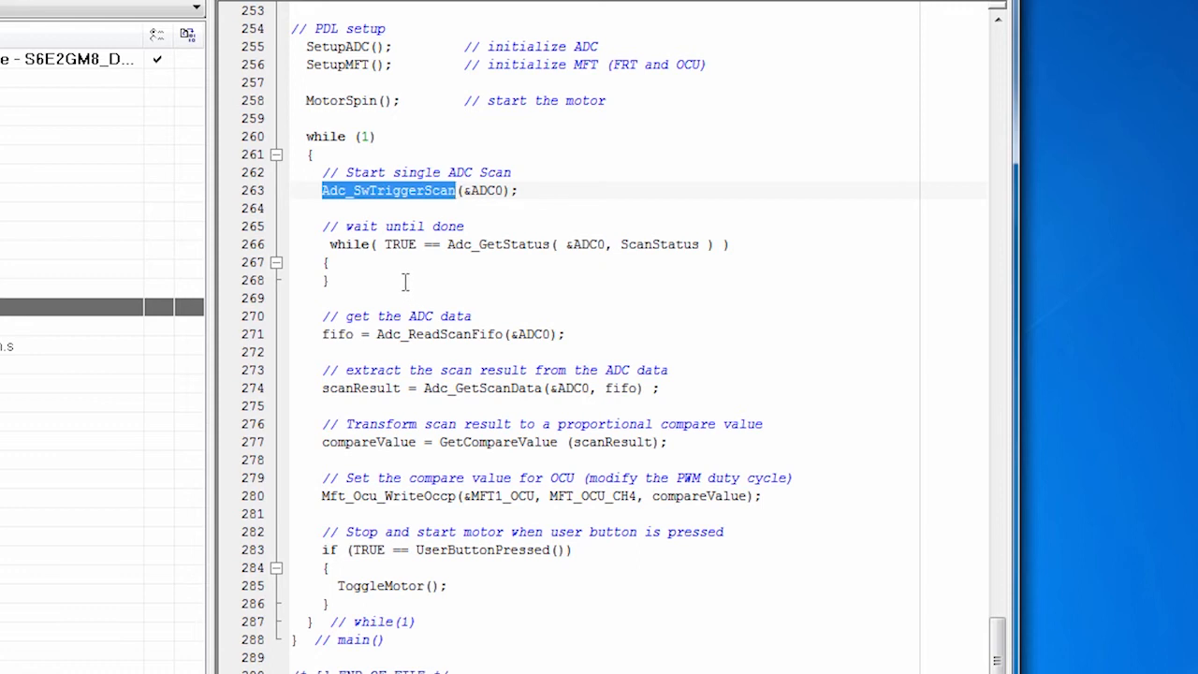
left_click(495, 243)
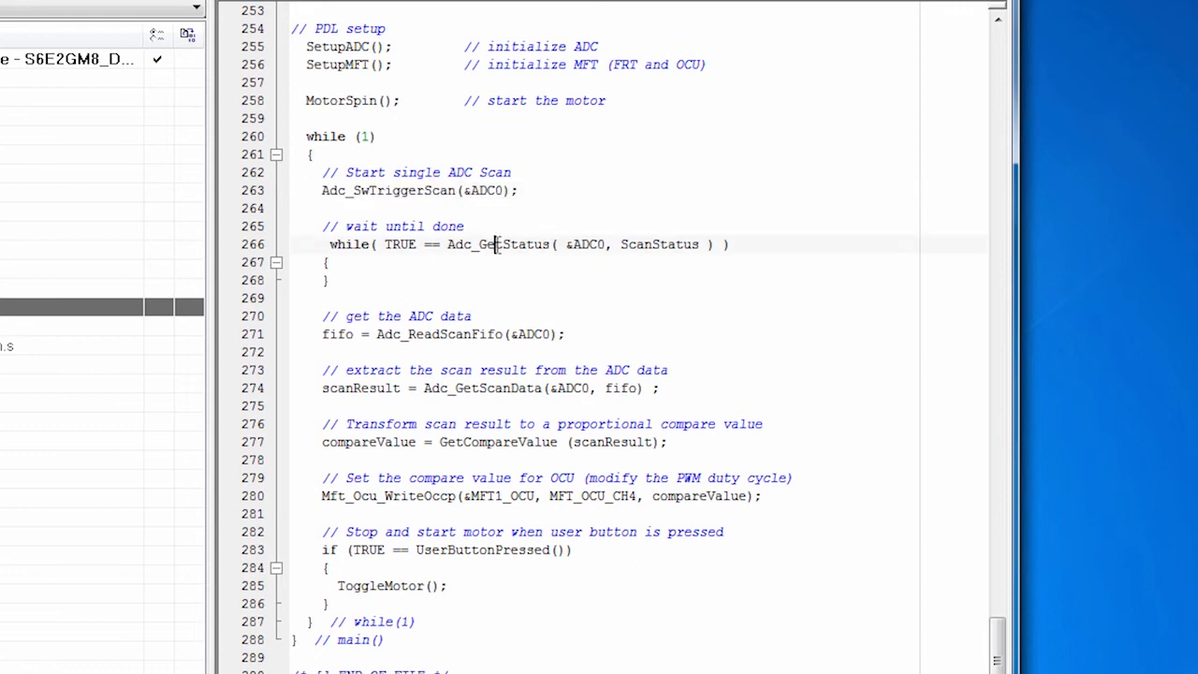
double_click(498, 243)
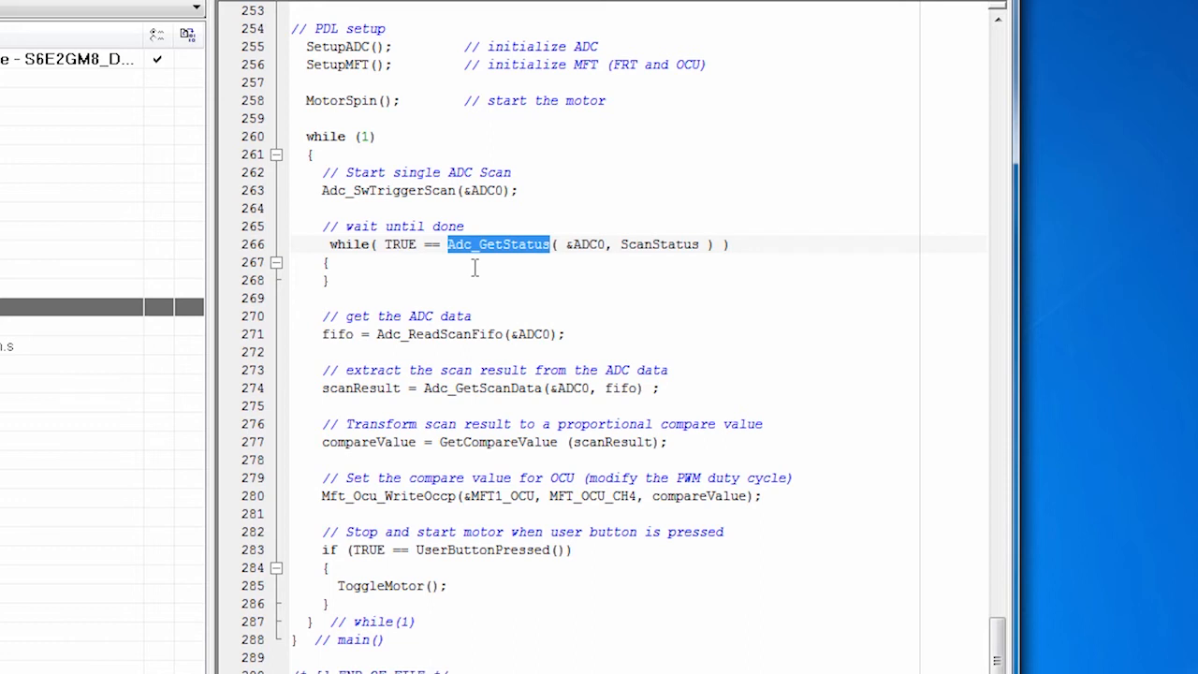
mouse_move(419, 315)
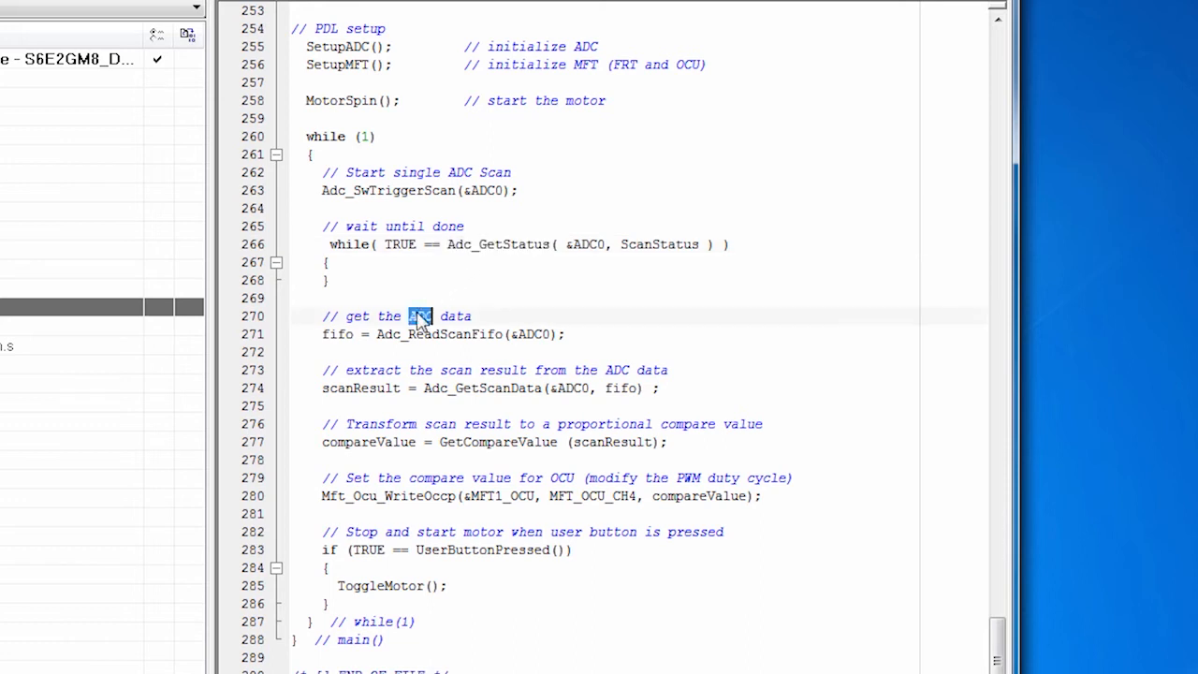
Highlight the ADC get-data comment, Adc_GetScanData and Mft_Ocu_WriteOccp calls in the loop.
double_click(438, 334)
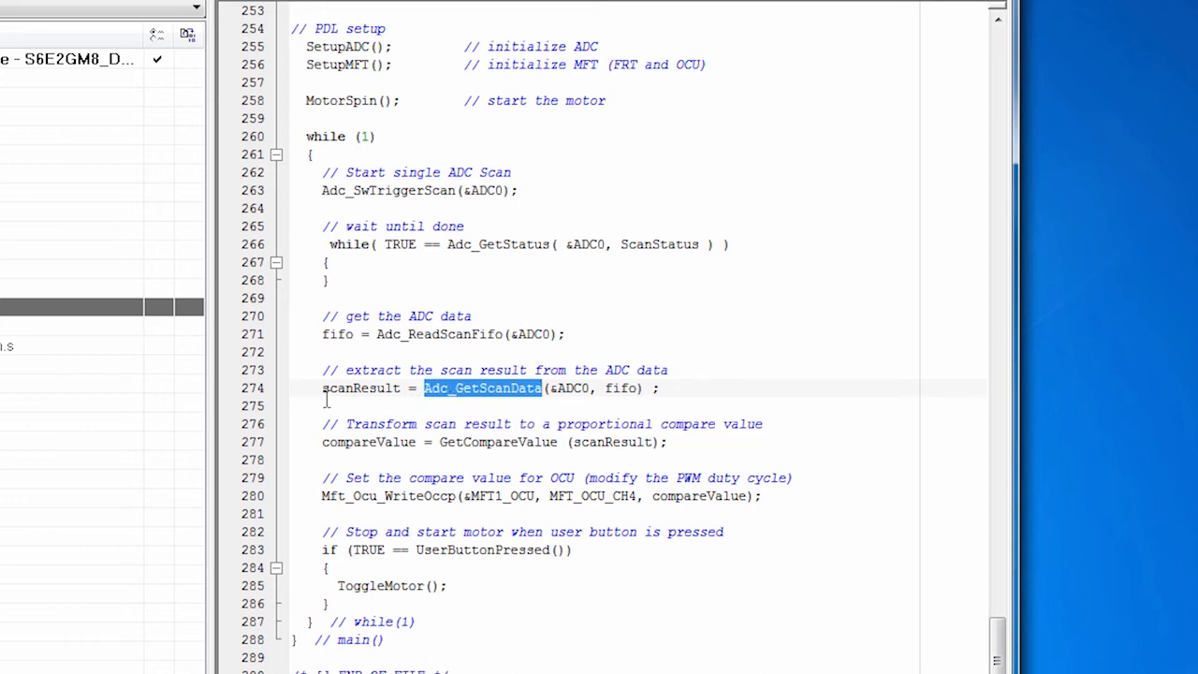
double_click(360, 387)
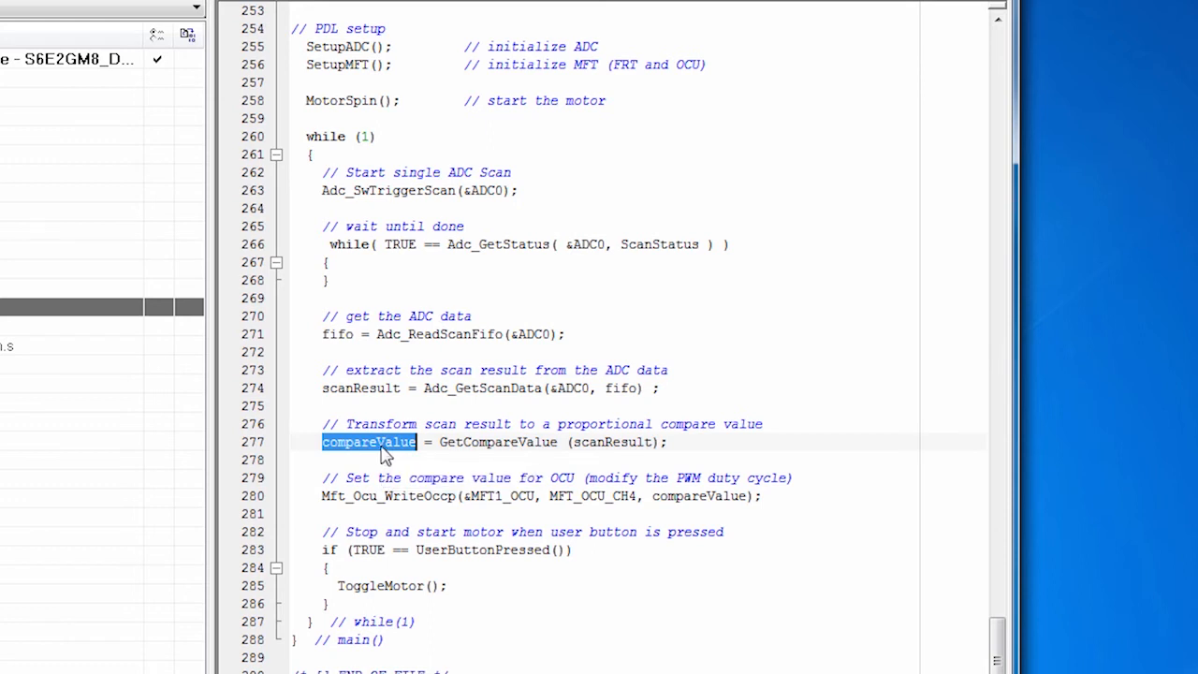
mouse_move(384, 455)
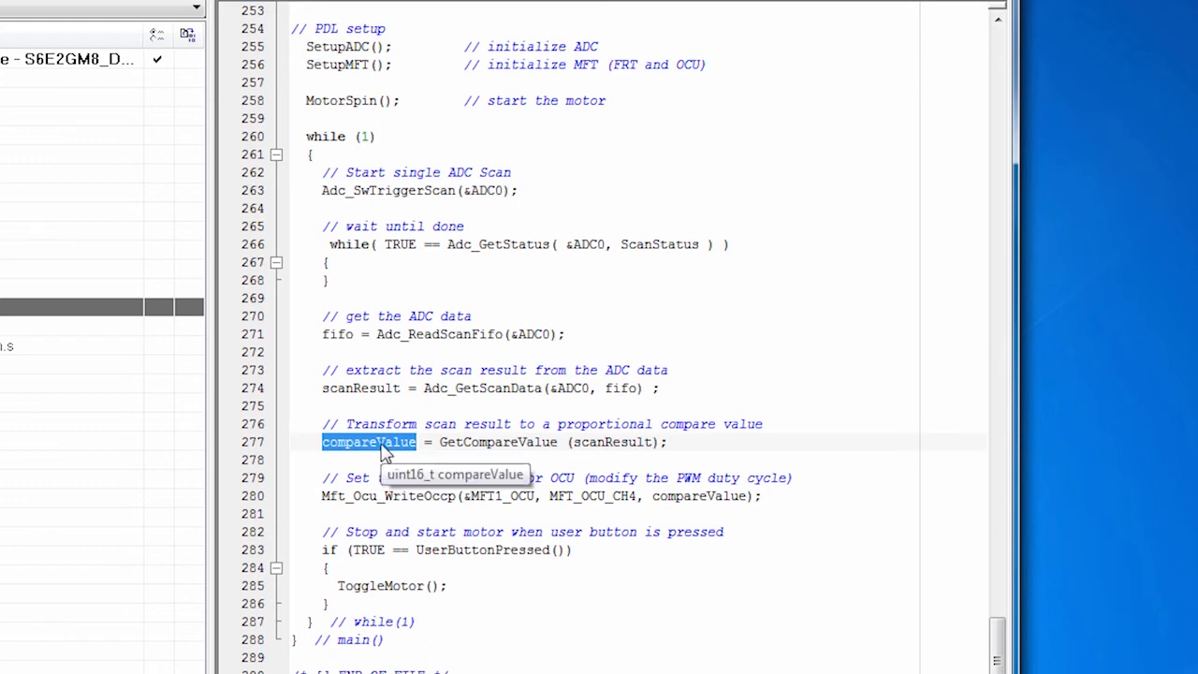
mouse_move(393, 496)
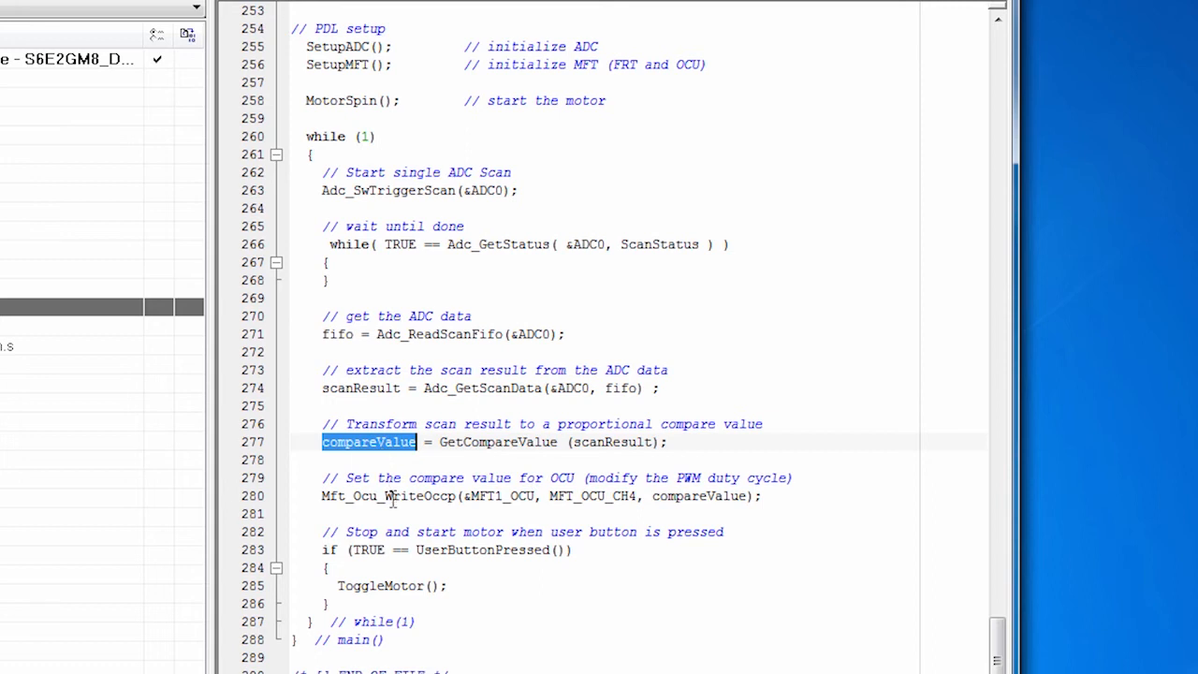
double_click(389, 495)
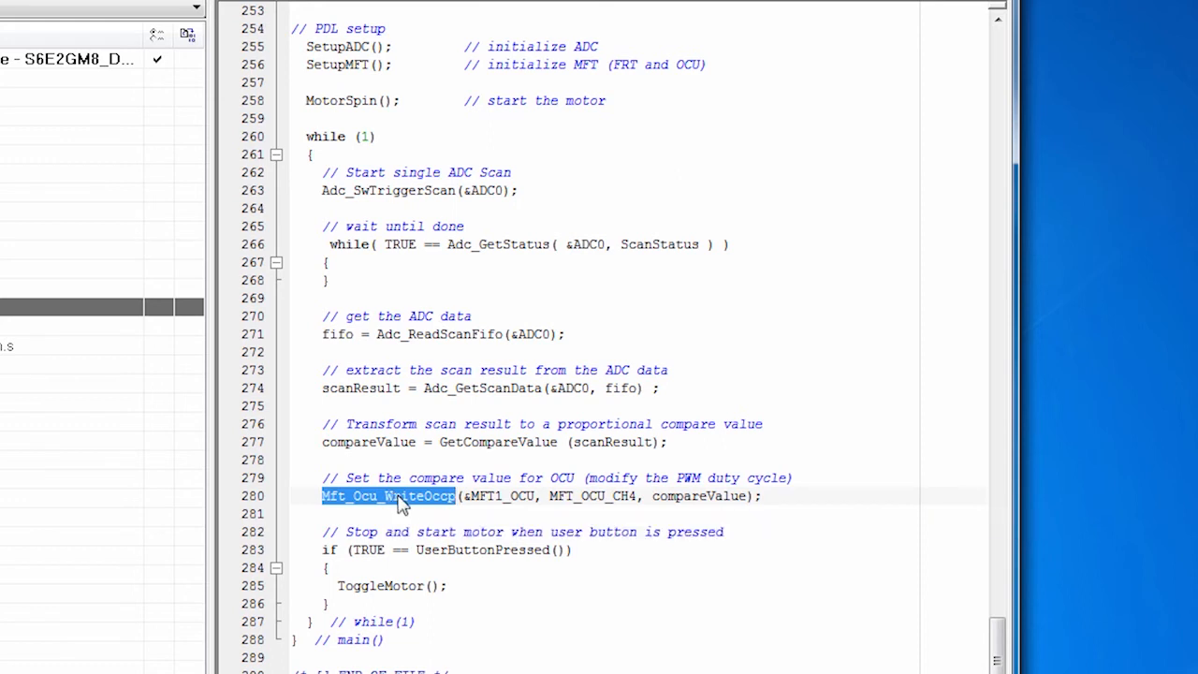
mouse_move(421, 502)
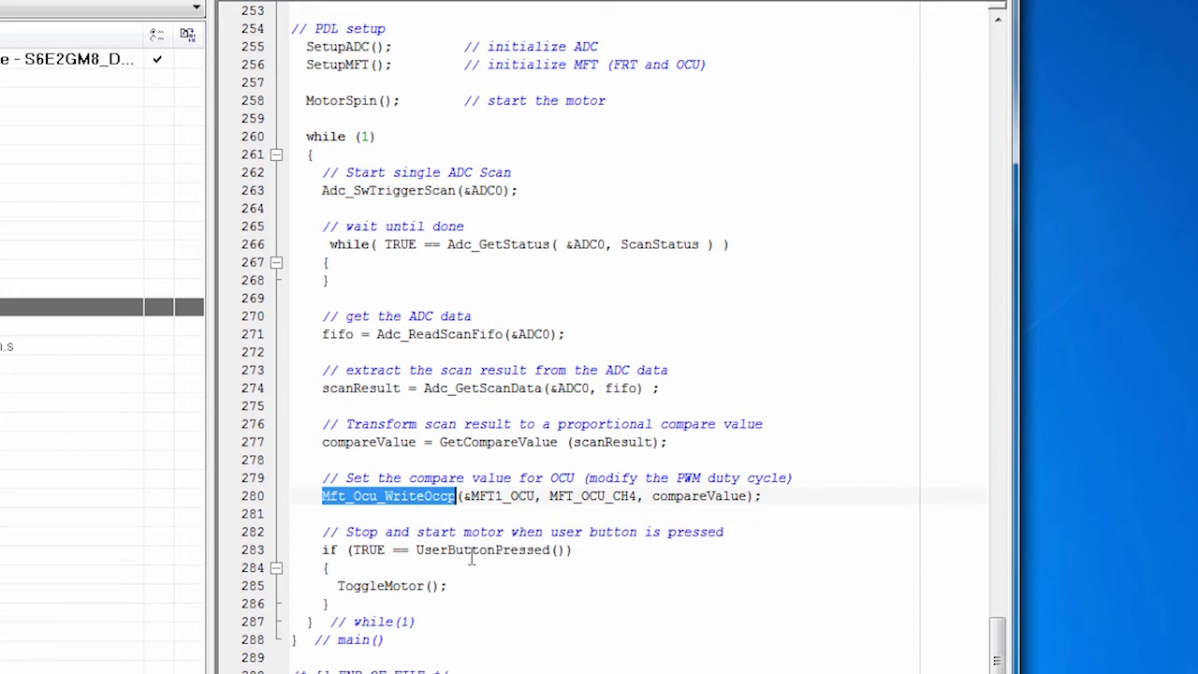
mouse_move(471, 551)
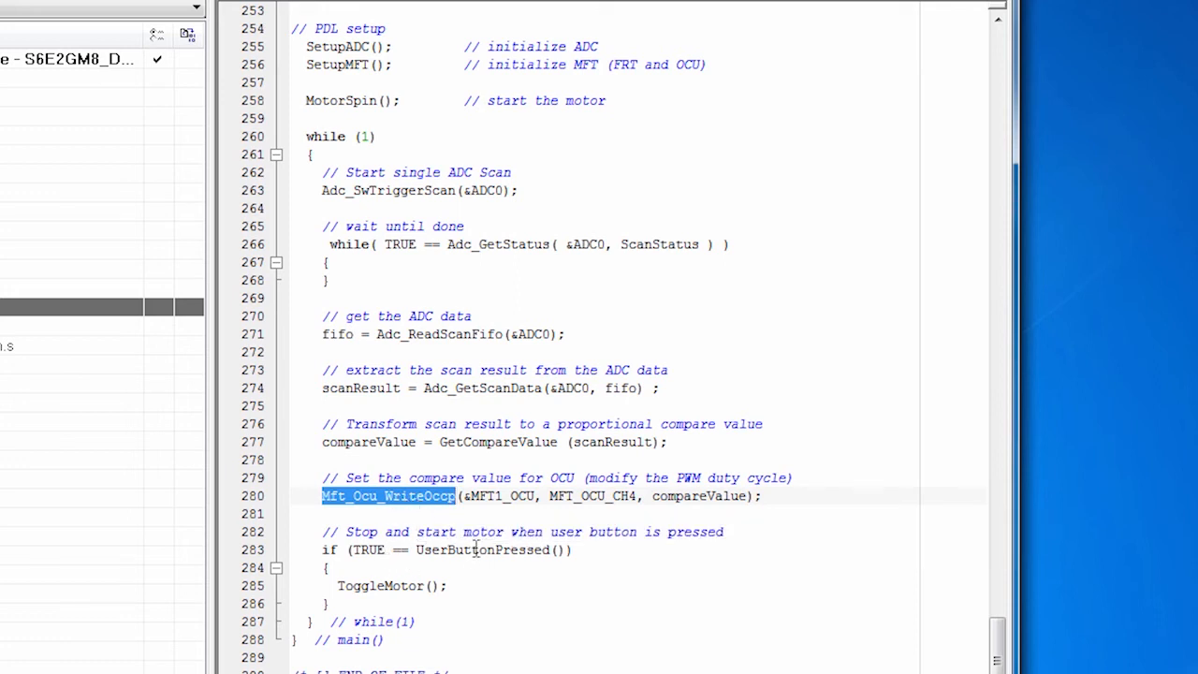